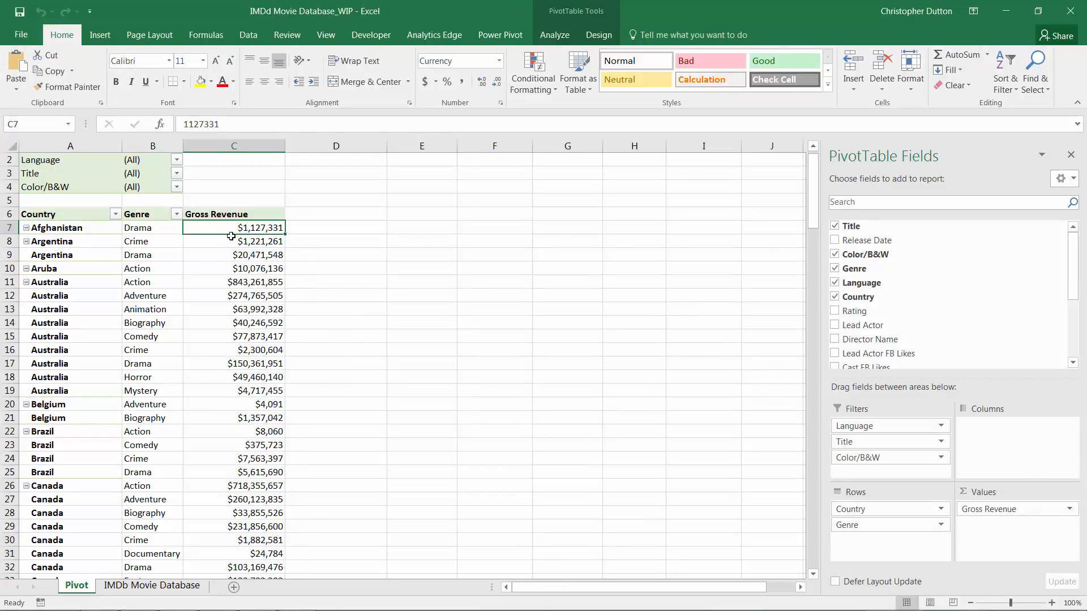
pyautogui.moveTo(245, 366)
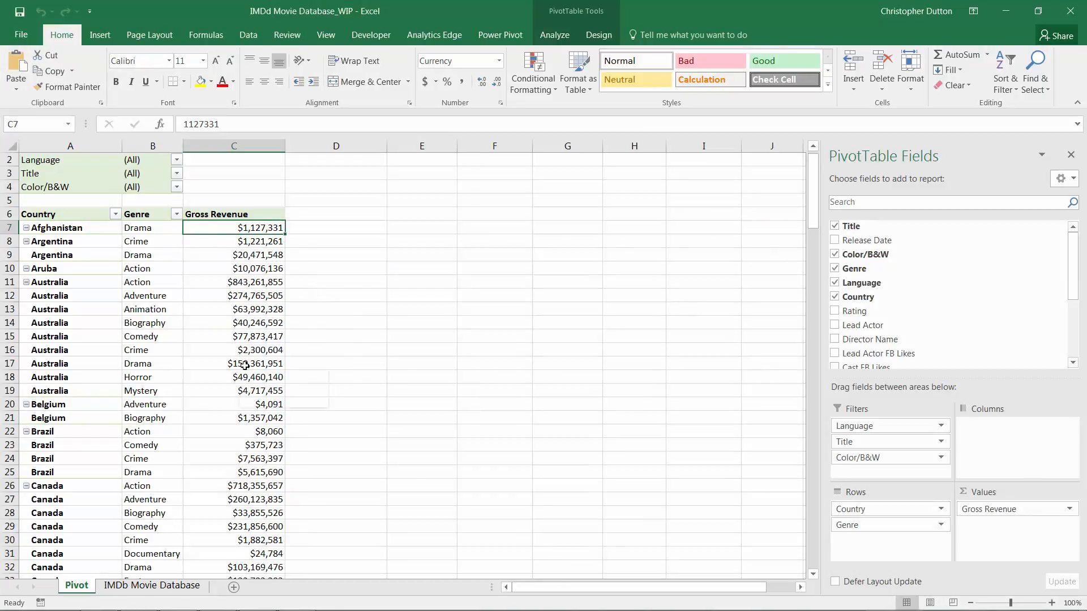
pyautogui.moveTo(211, 270)
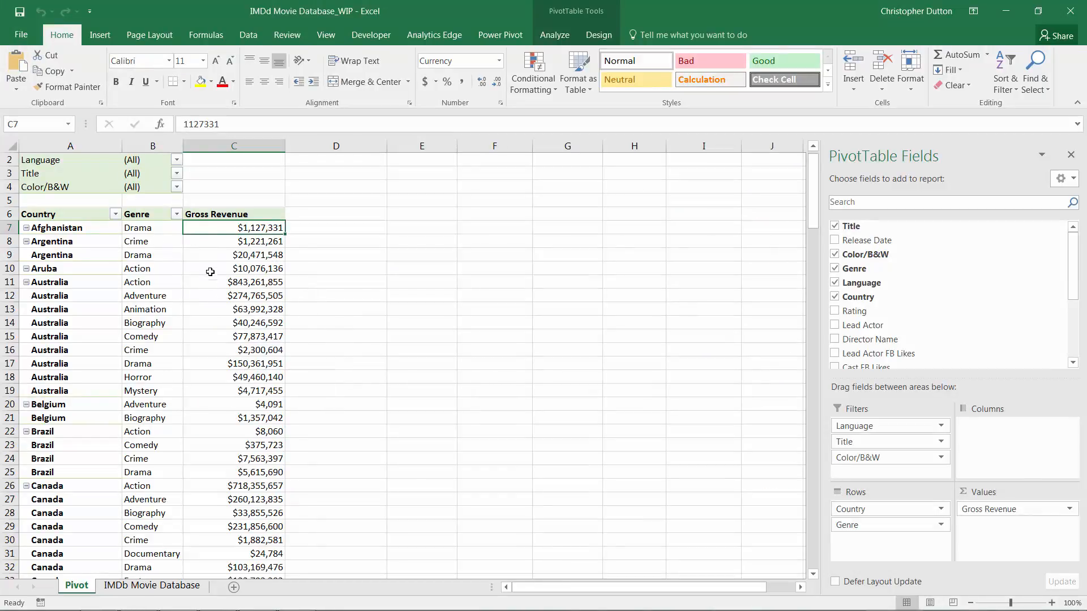
pyautogui.moveTo(230, 264)
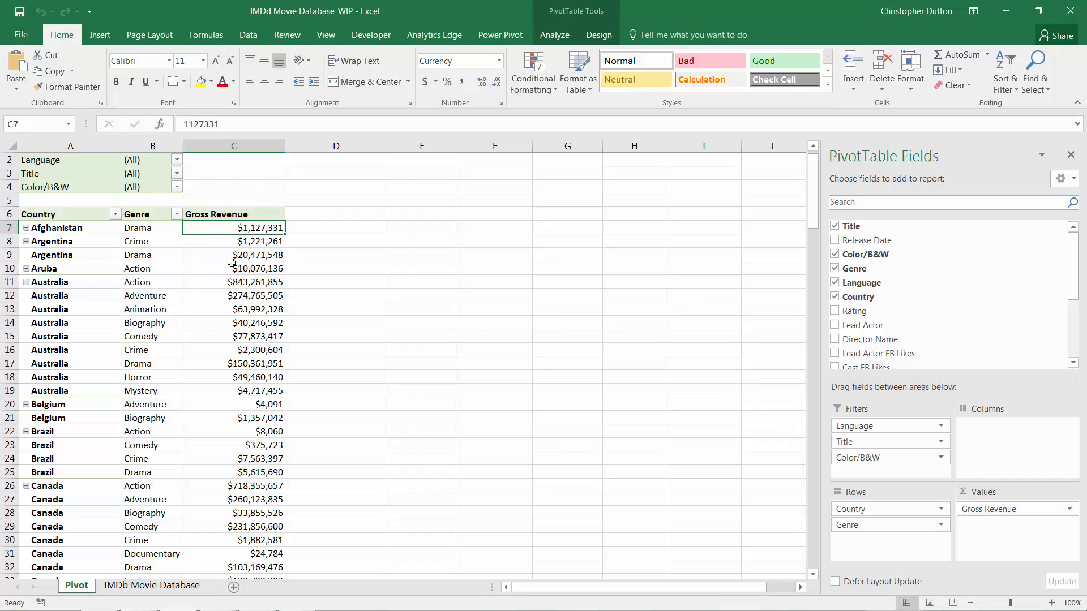
pyautogui.moveTo(233, 255)
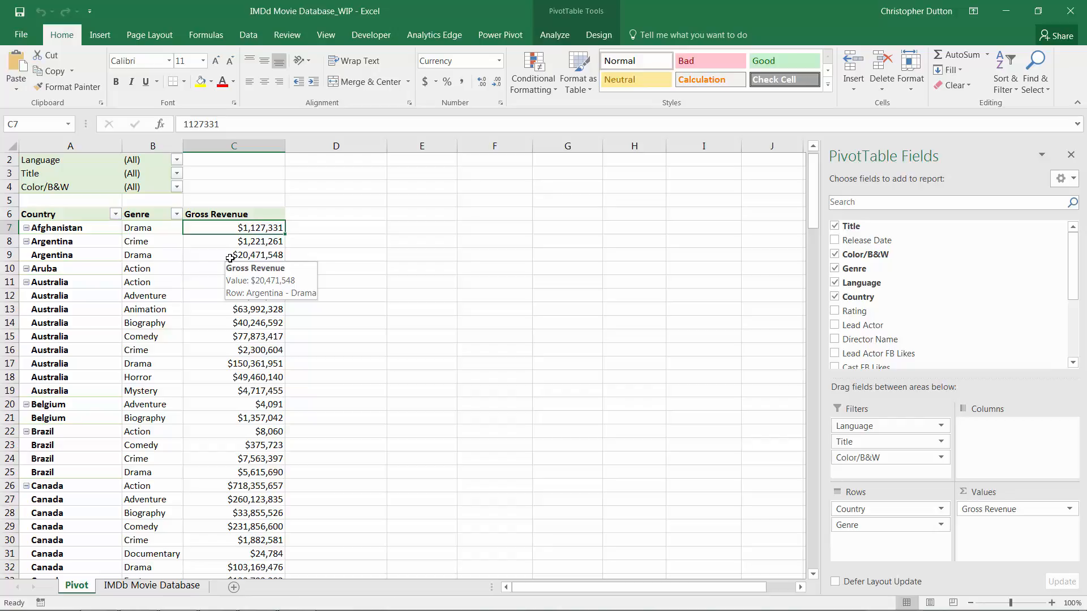
# - Select all Gross Revenue values from Afghanistan down to West Germany
pyautogui.moveTo(233, 227); pyautogui.dragTo(233, 241)
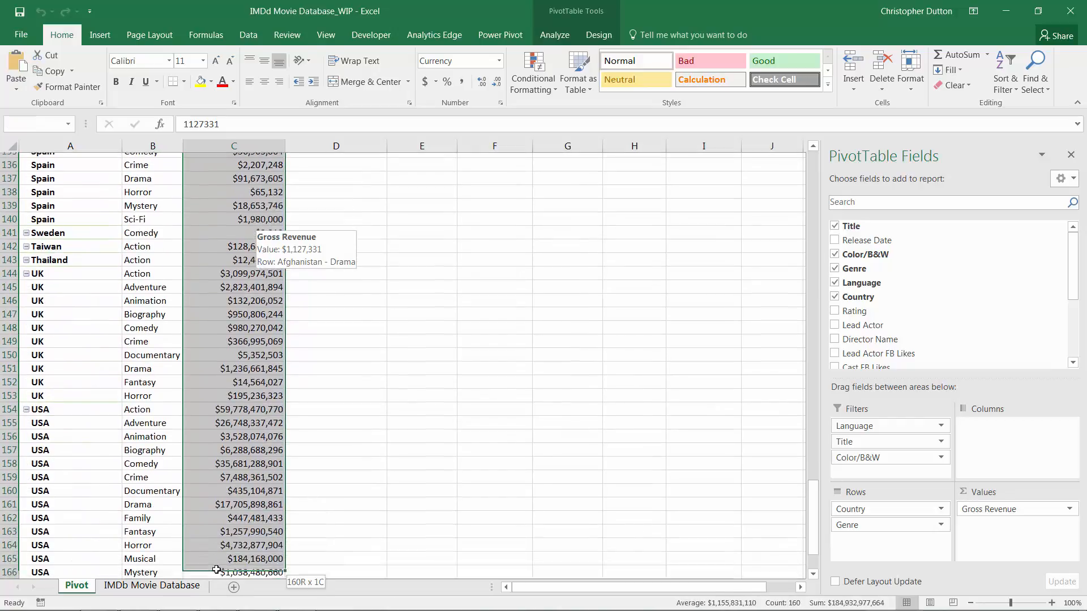
pyautogui.scroll(-3)
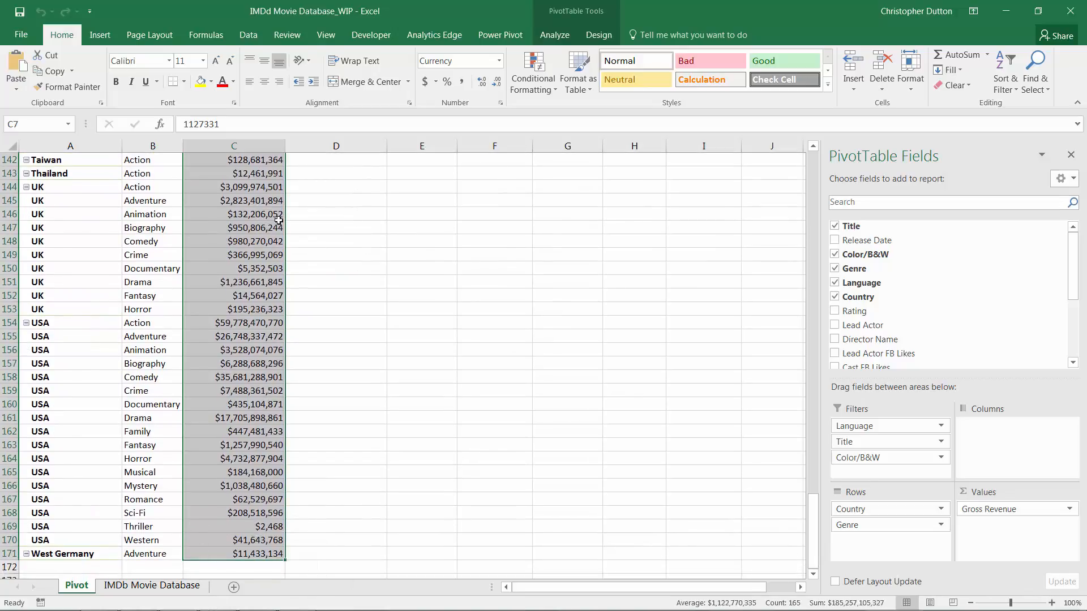
pyautogui.scroll(3)
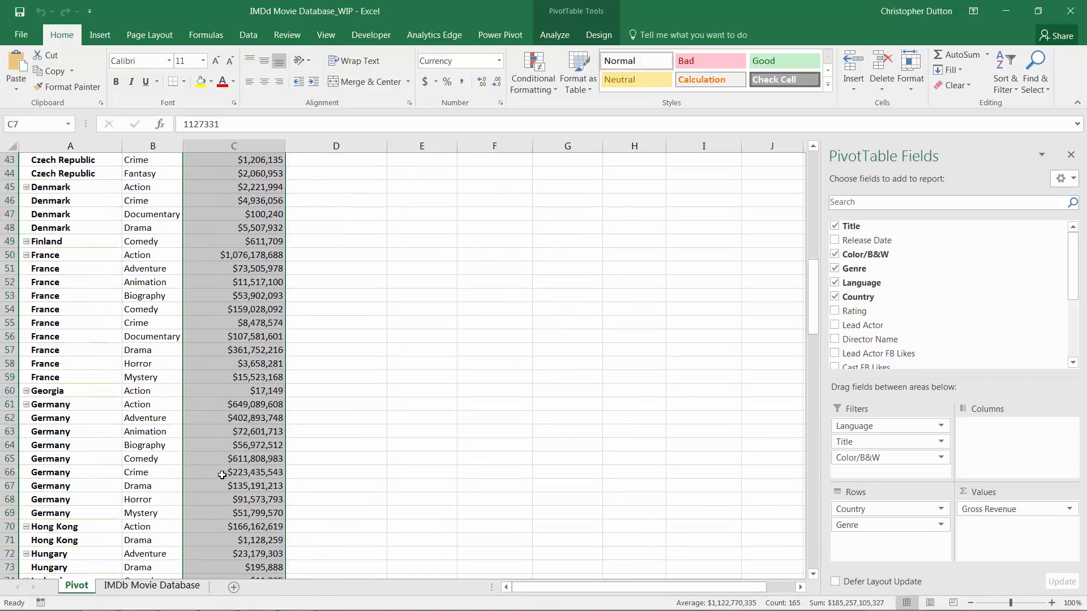
pyautogui.scroll(3)
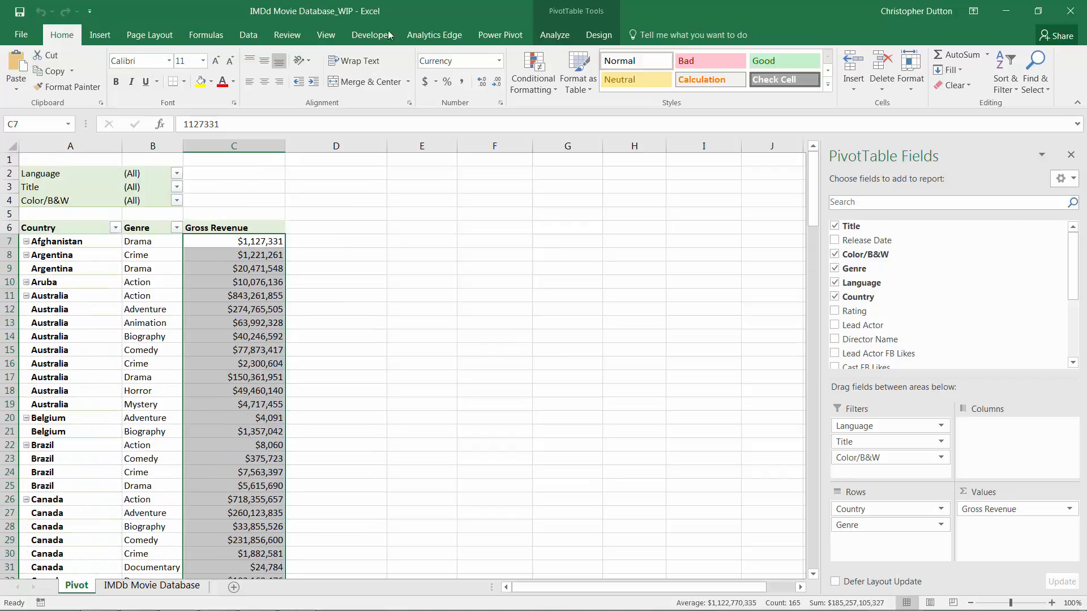
# - Show the Highlight Cells Rules list (Greater Than, Less Than, Between, Equal To) for the revenues
pyautogui.click(532, 71)
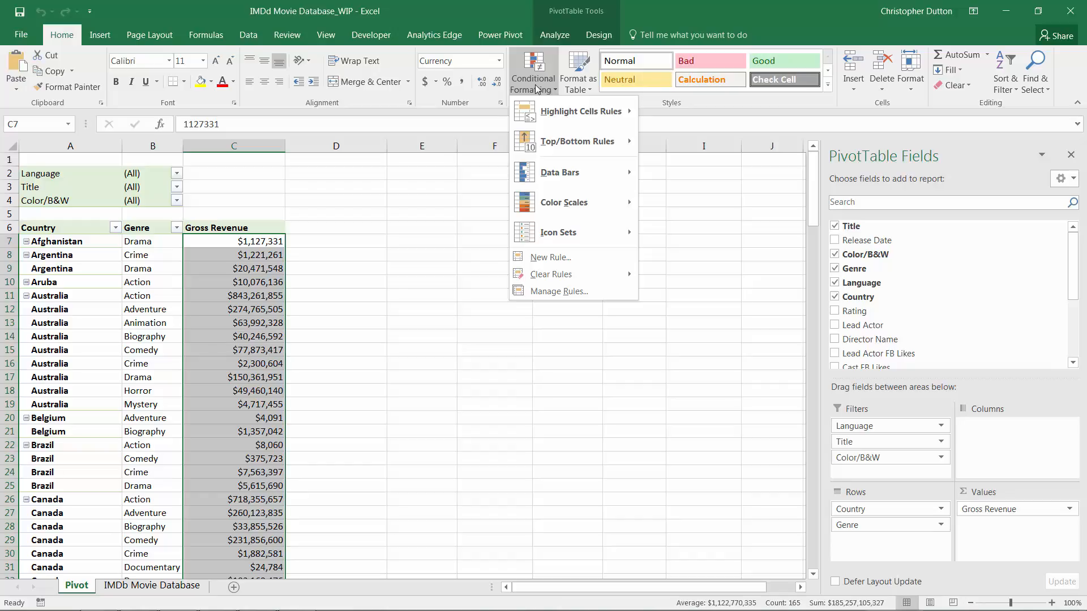
pyautogui.moveTo(581, 110)
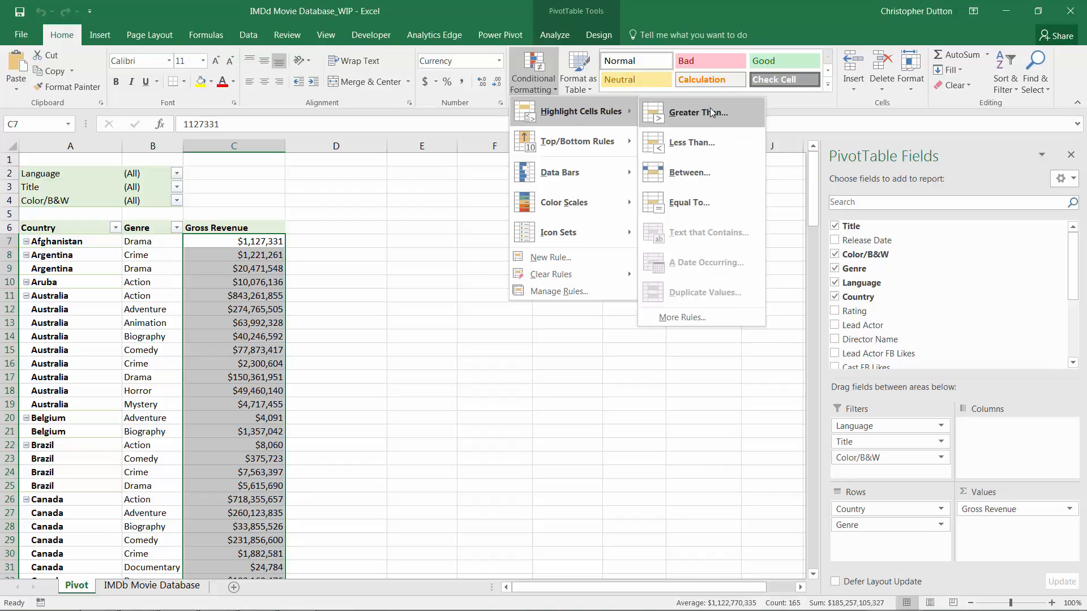
pyautogui.moveTo(711, 127)
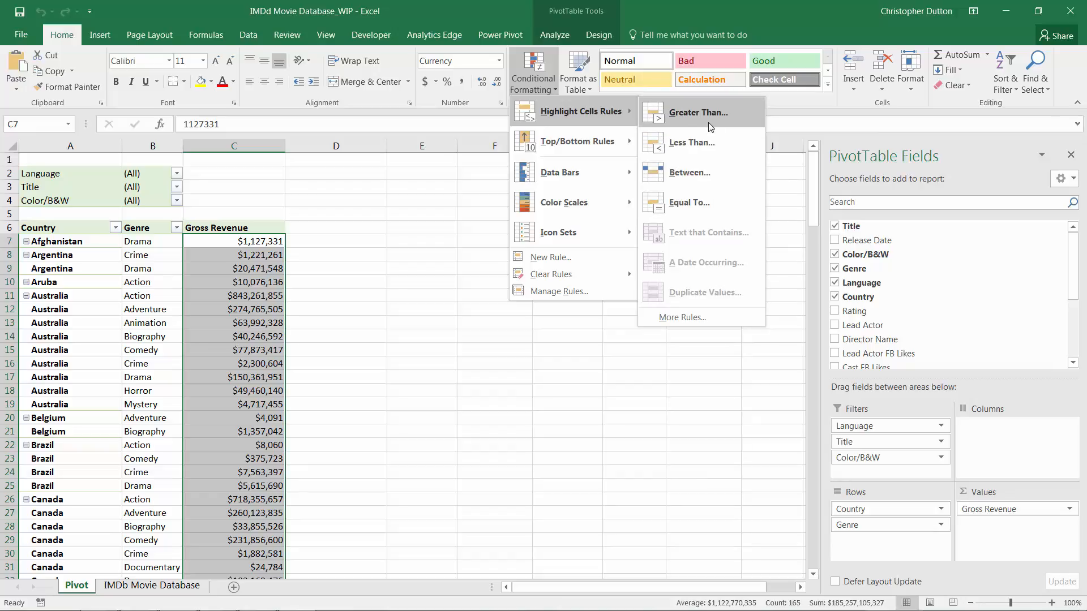
pyautogui.moveTo(696, 249)
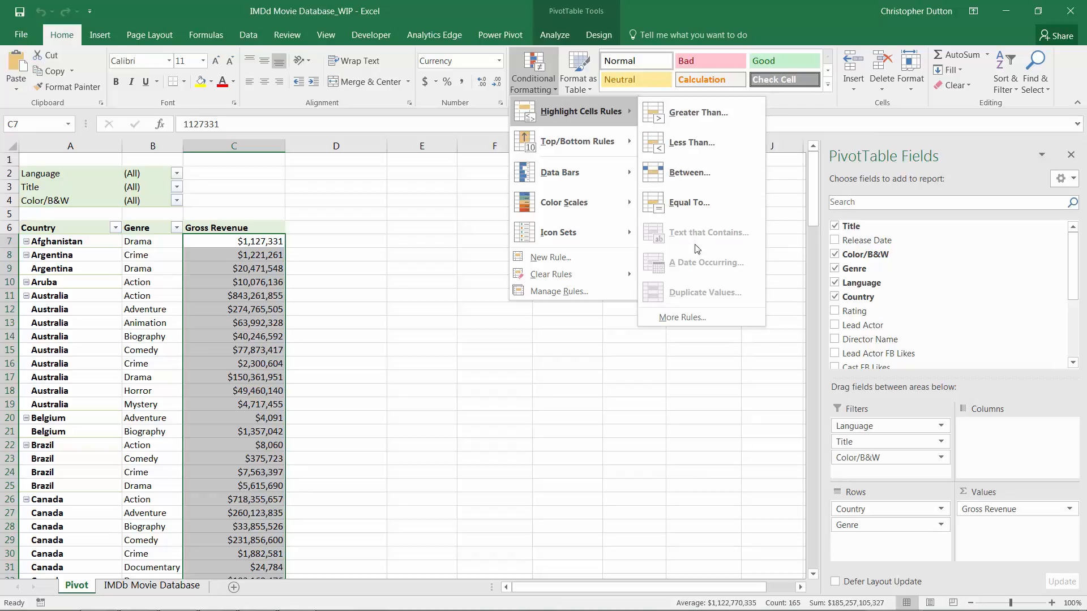
pyautogui.moveTo(698, 237)
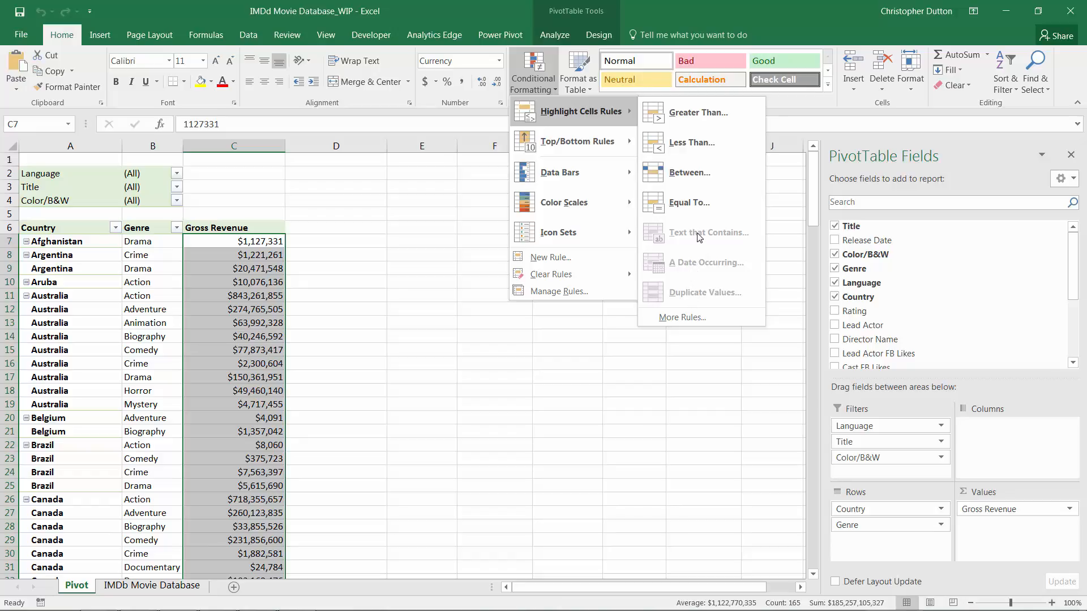
pyautogui.moveTo(703, 292)
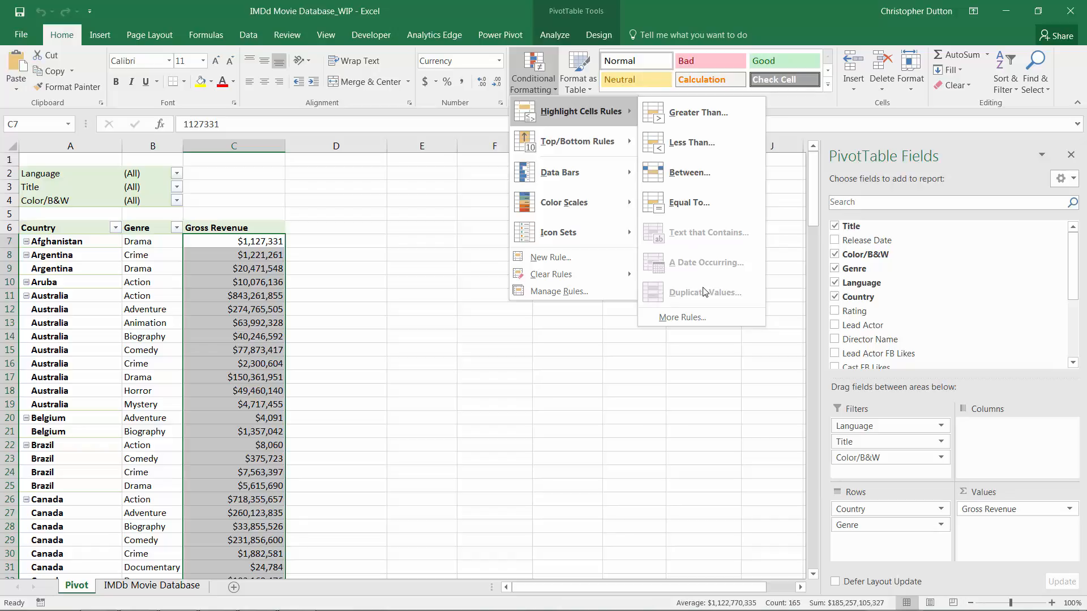
pyautogui.moveTo(720, 276)
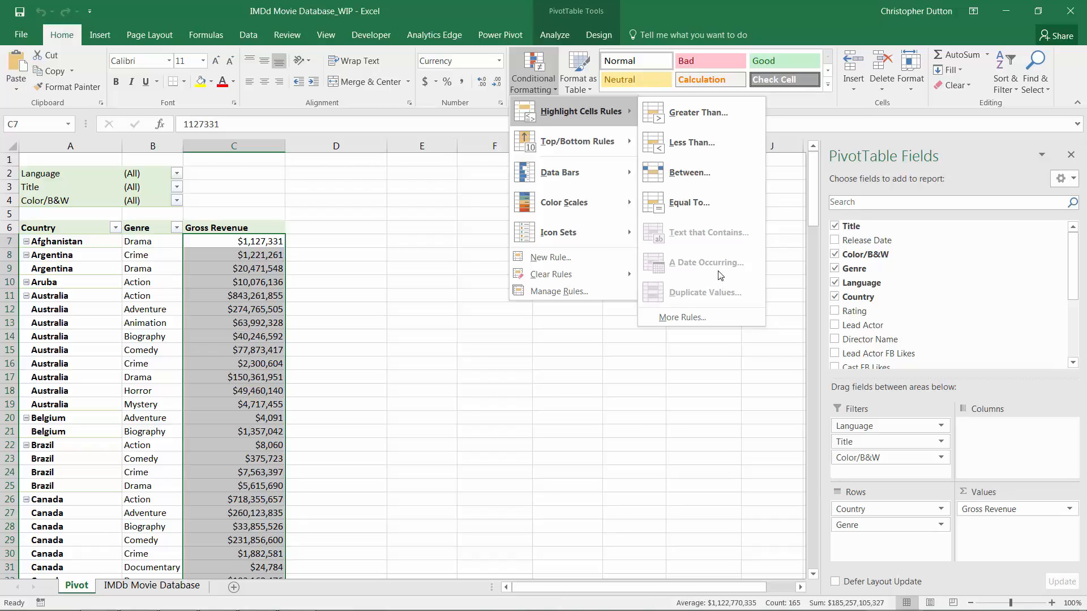
pyautogui.moveTo(699, 112)
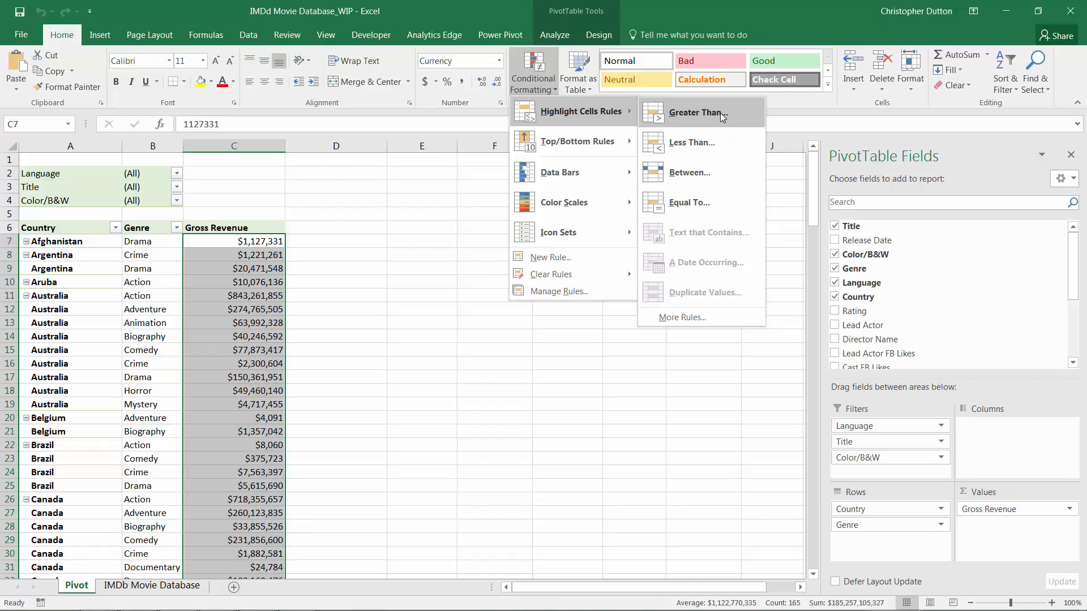
pyautogui.moveTo(715, 202)
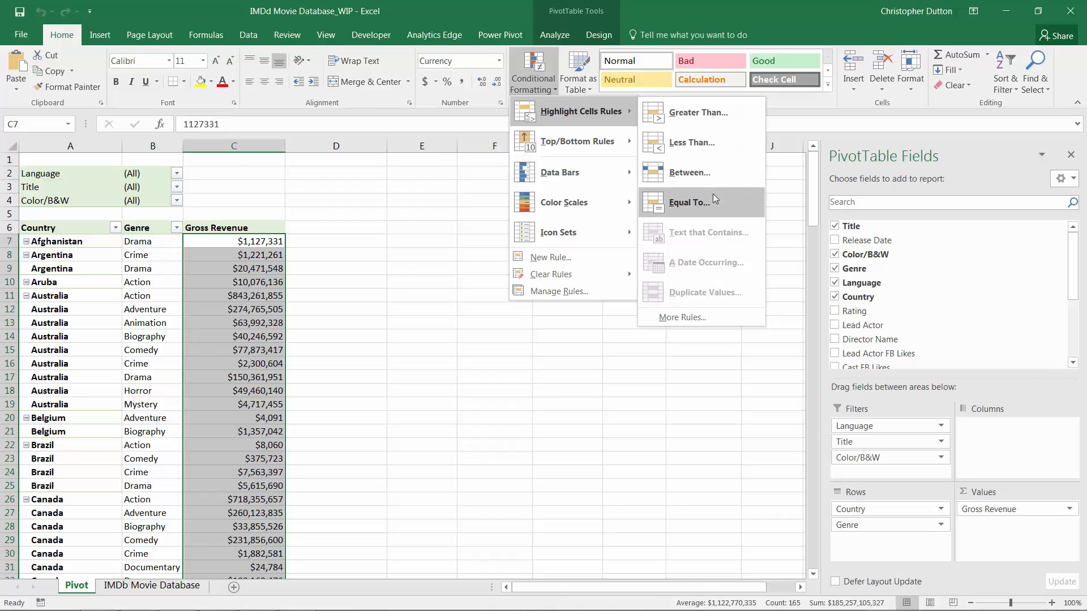
pyautogui.moveTo(697, 113)
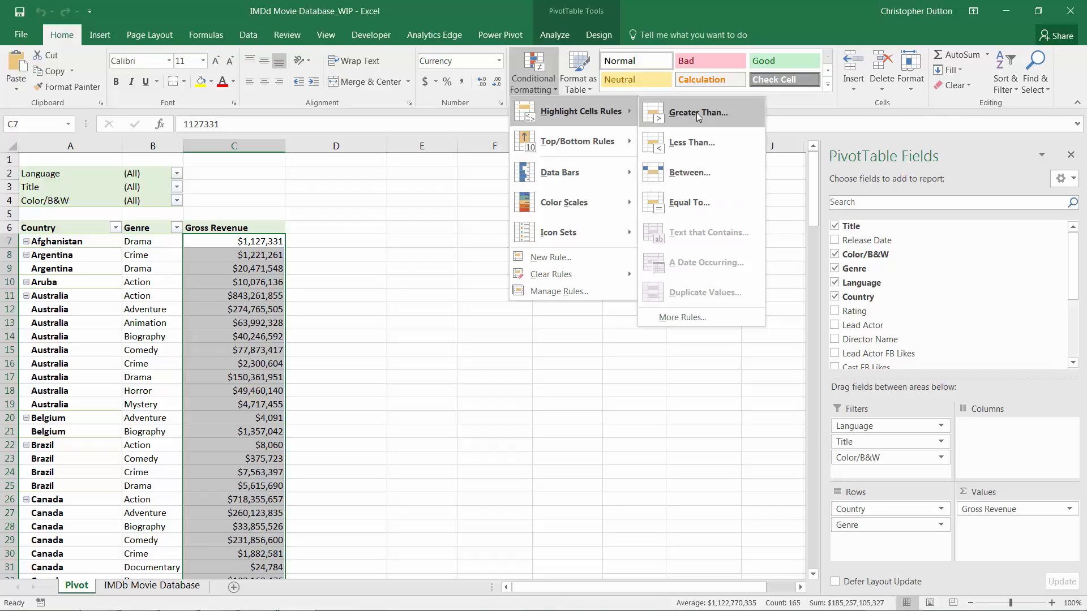
pyautogui.click(698, 112)
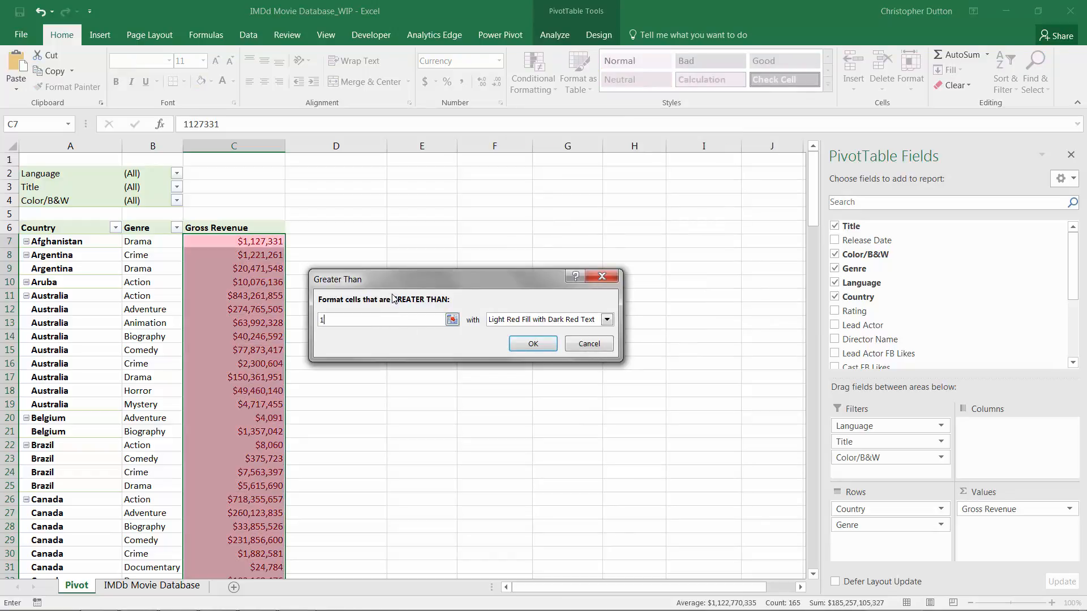
pyautogui.write('100000000')
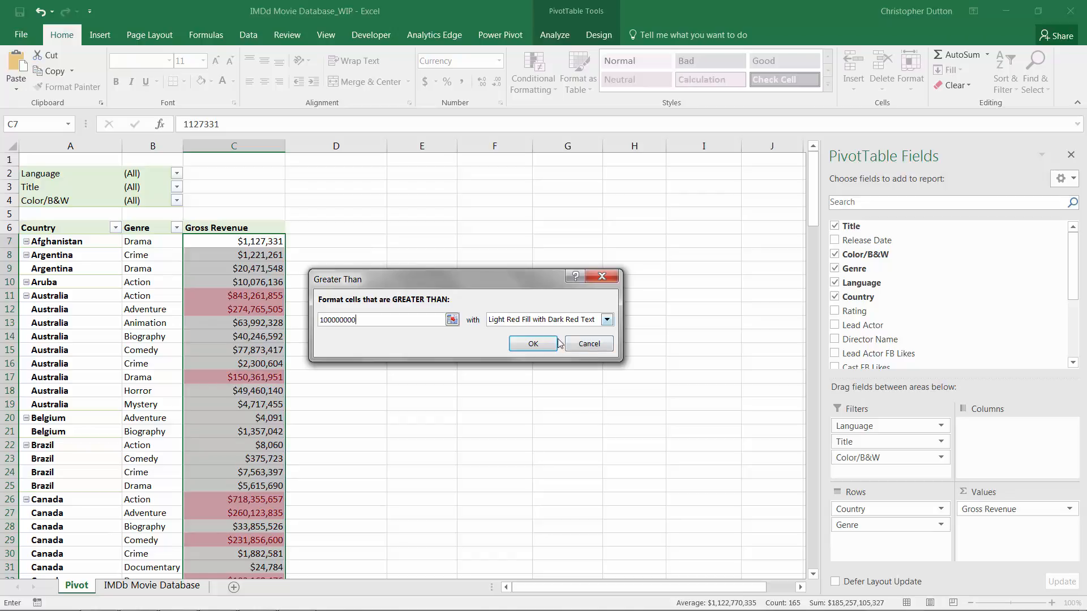
pyautogui.click(607, 319)
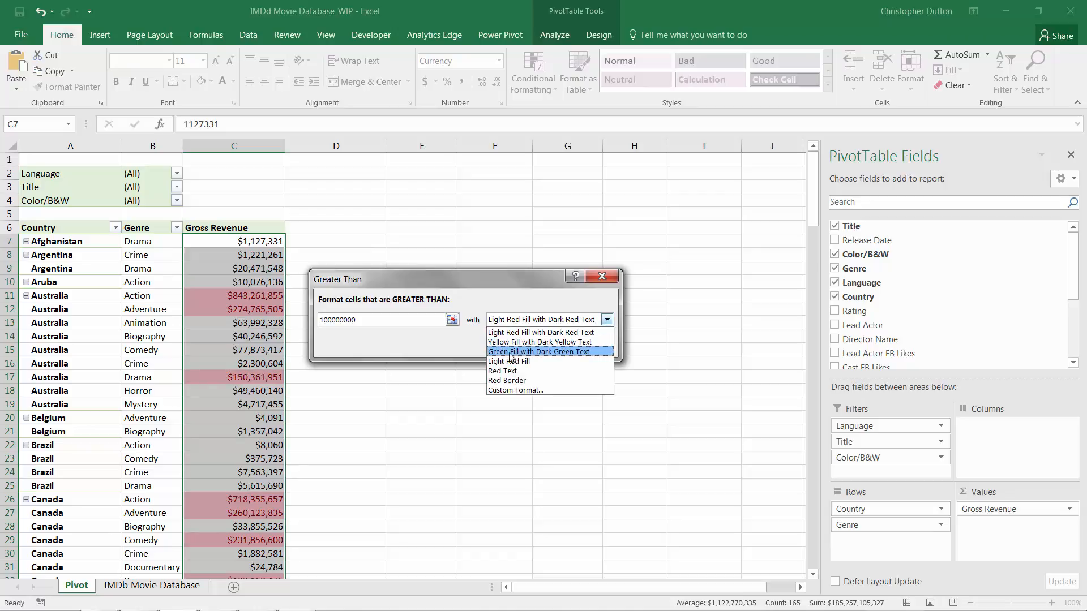
pyautogui.click(539, 351)
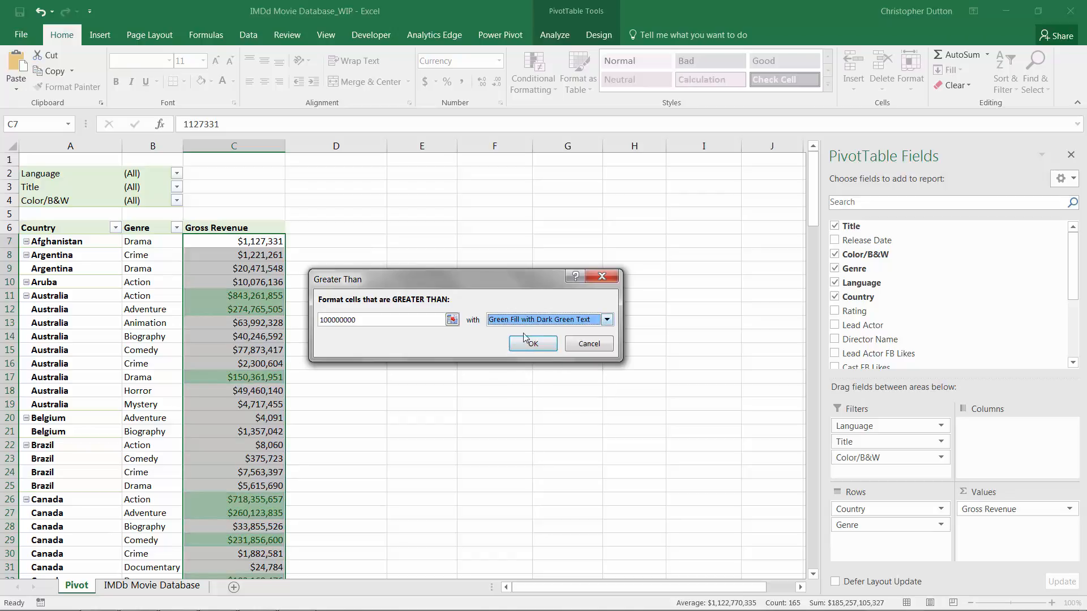
pyautogui.click(532, 343)
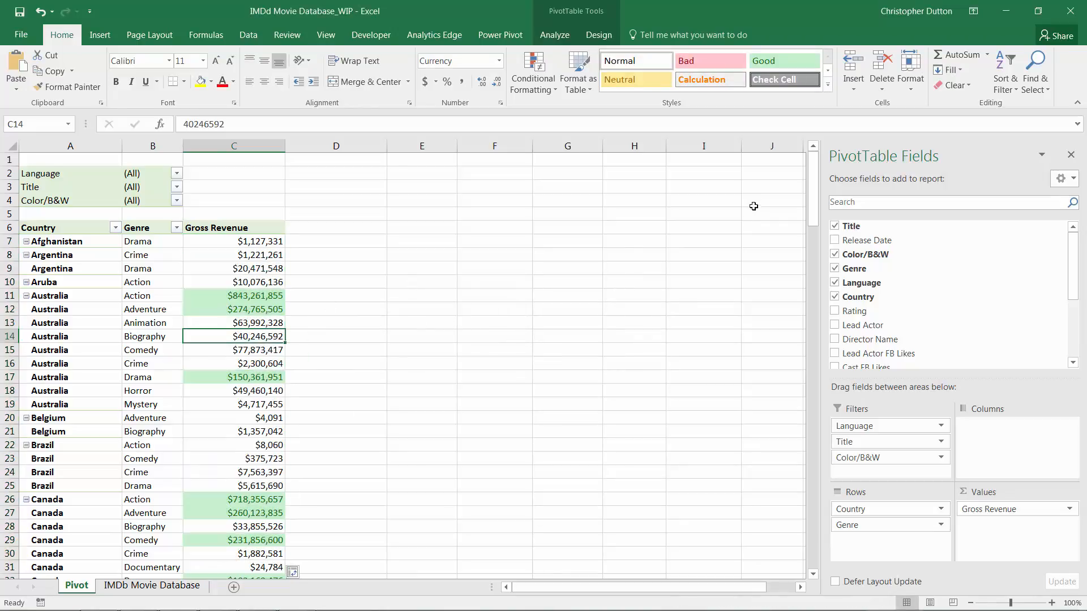
pyautogui.scroll(-3)
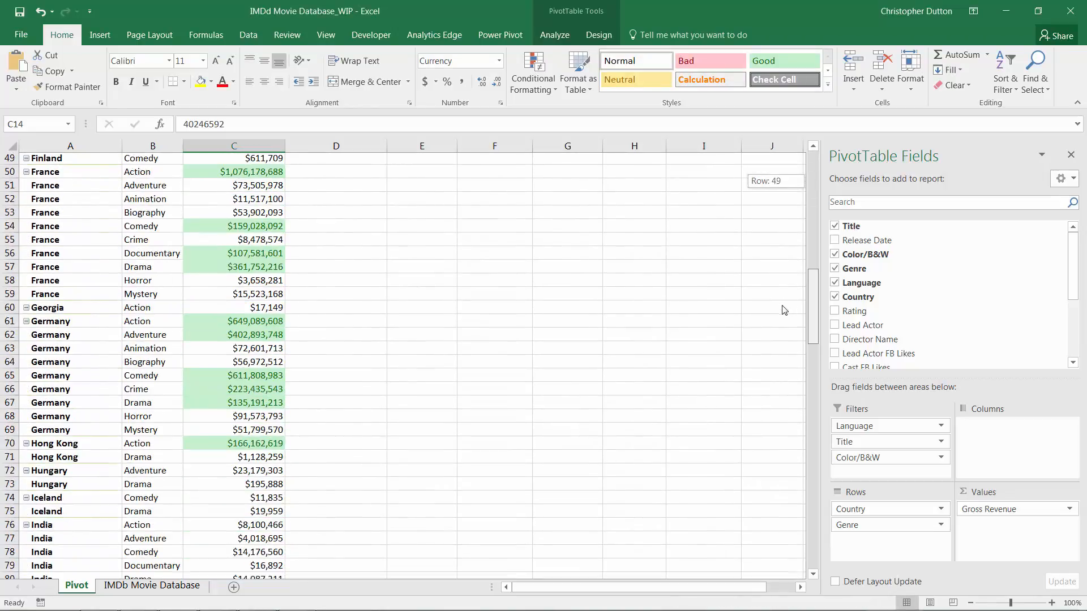
pyautogui.scroll(-3)
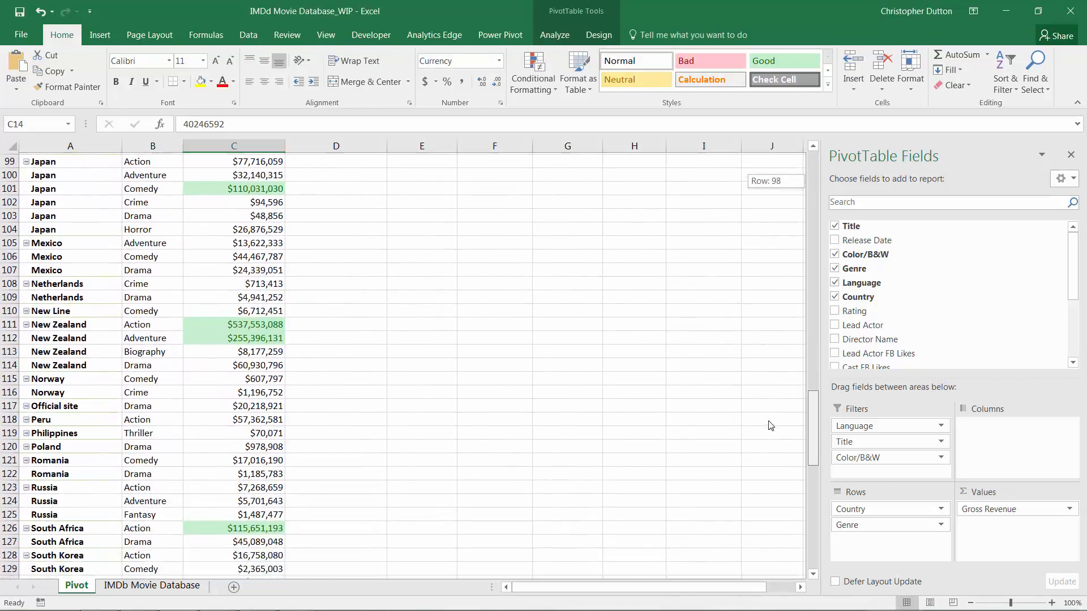
pyautogui.scroll(-3)
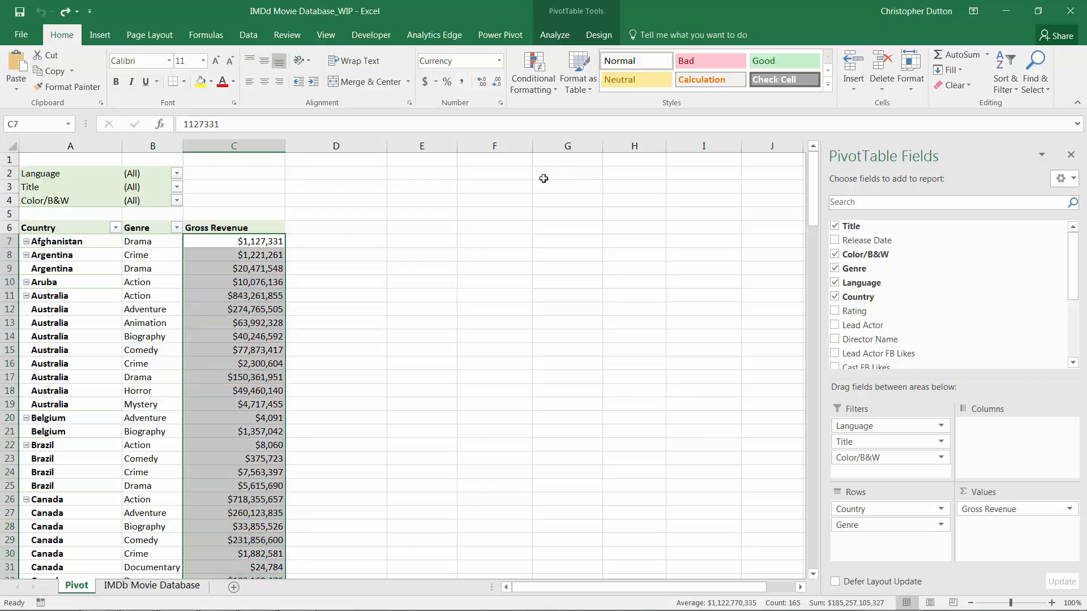
pyautogui.moveTo(409, 214)
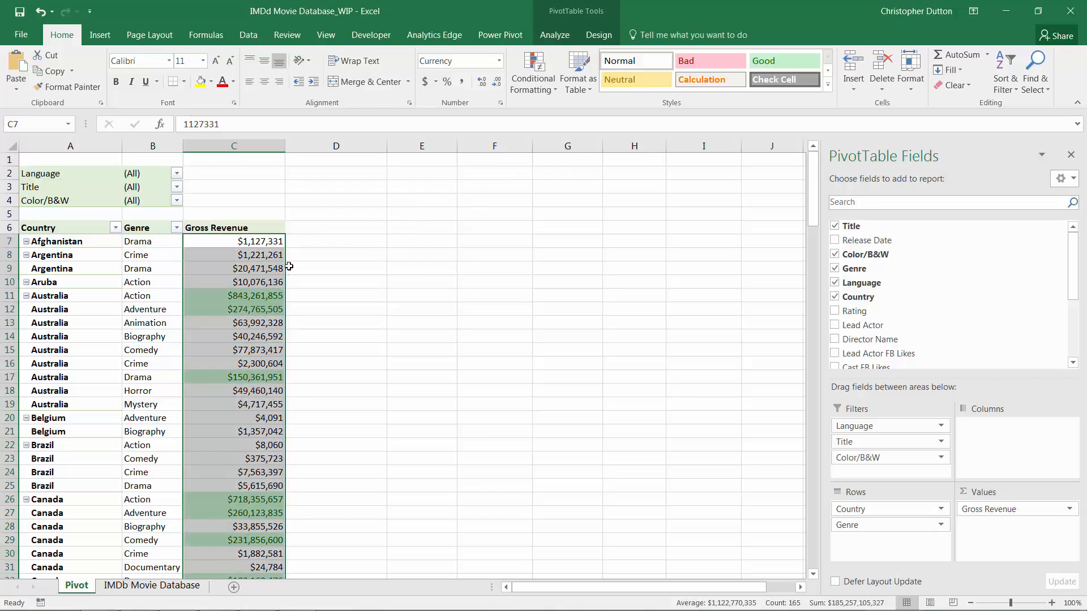
pyautogui.moveTo(261, 241)
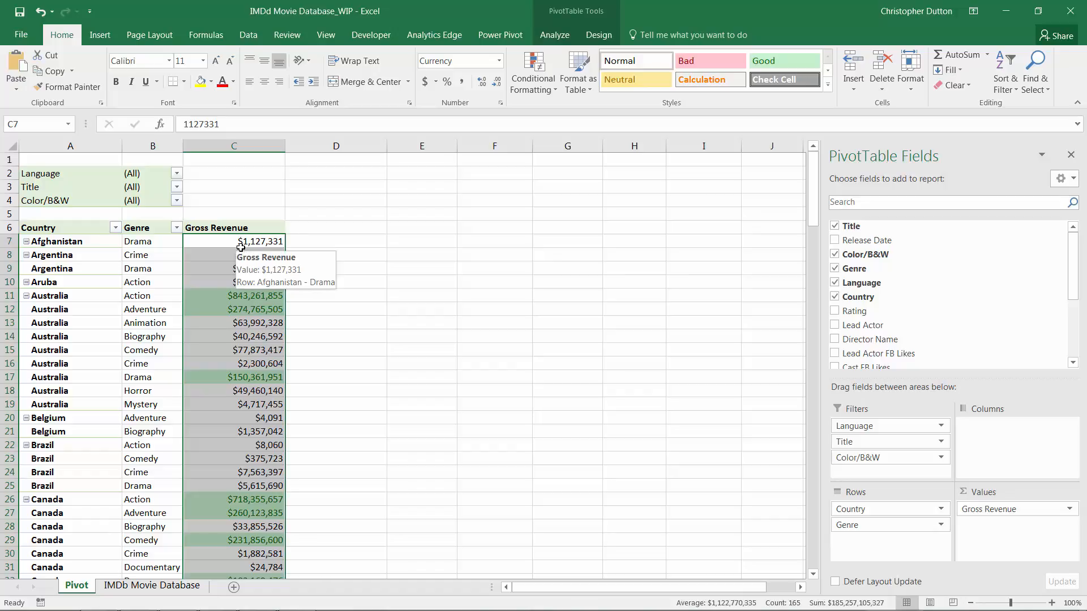
# - Review the Cell Value > 100000000 green rule in the Rules Manager without changing it
pyautogui.click(532, 71)
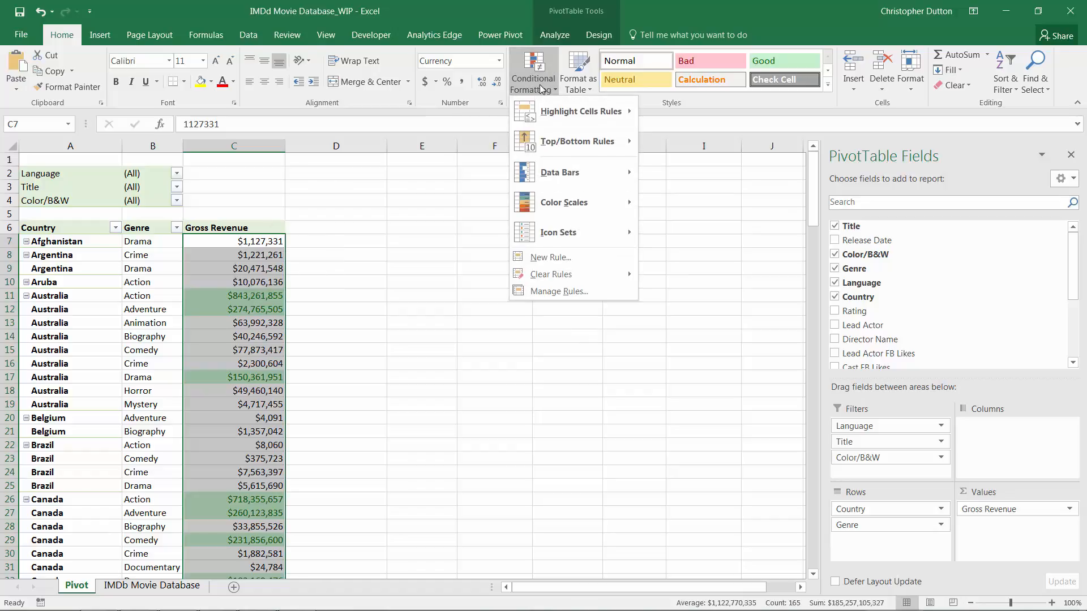
pyautogui.moveTo(558, 291)
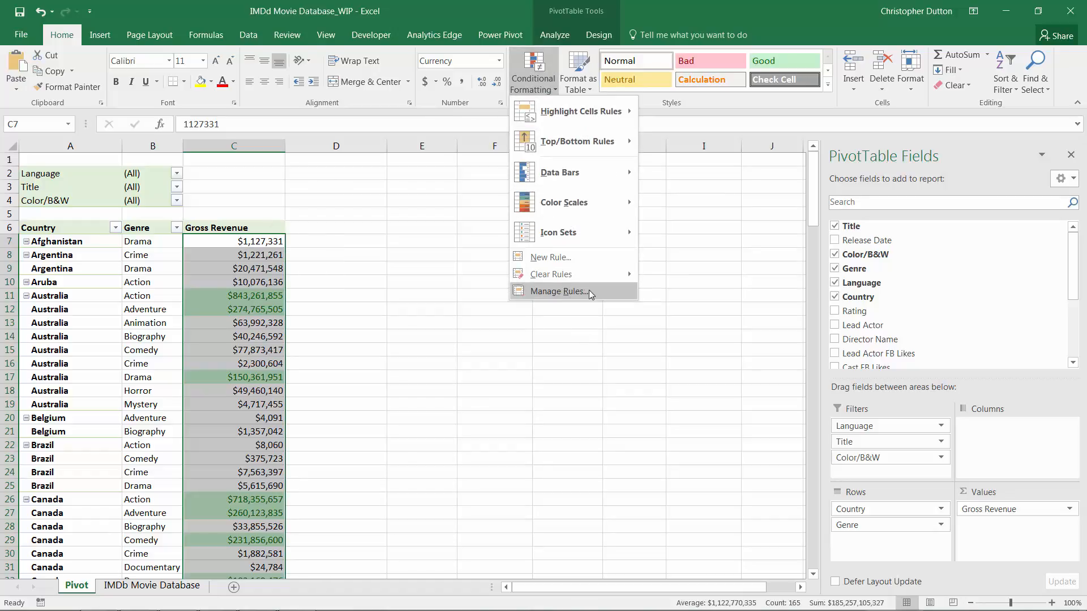
pyautogui.moveTo(560, 291)
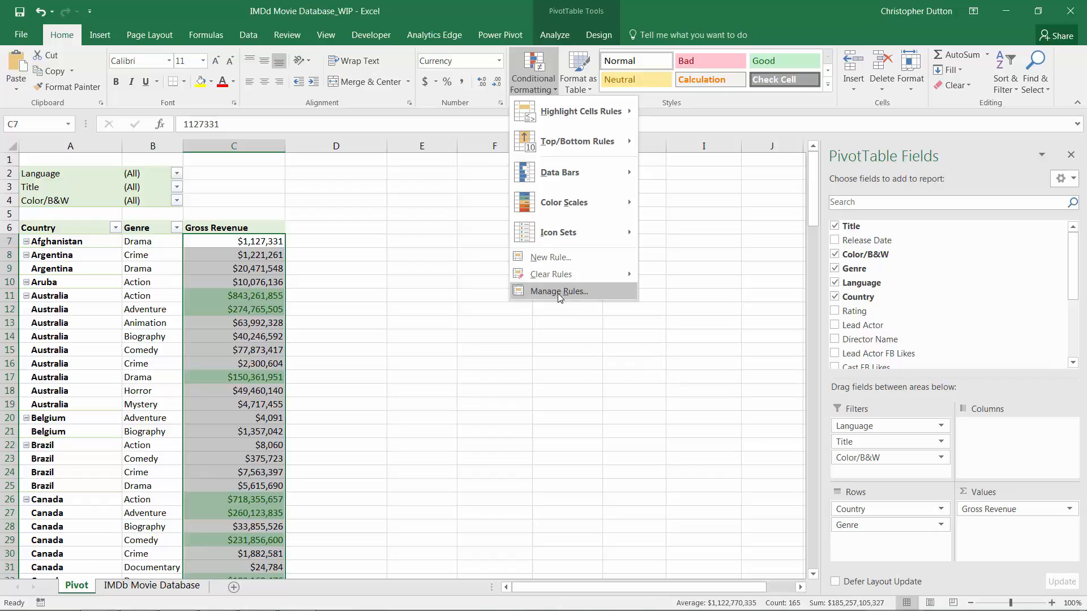
pyautogui.click(558, 291)
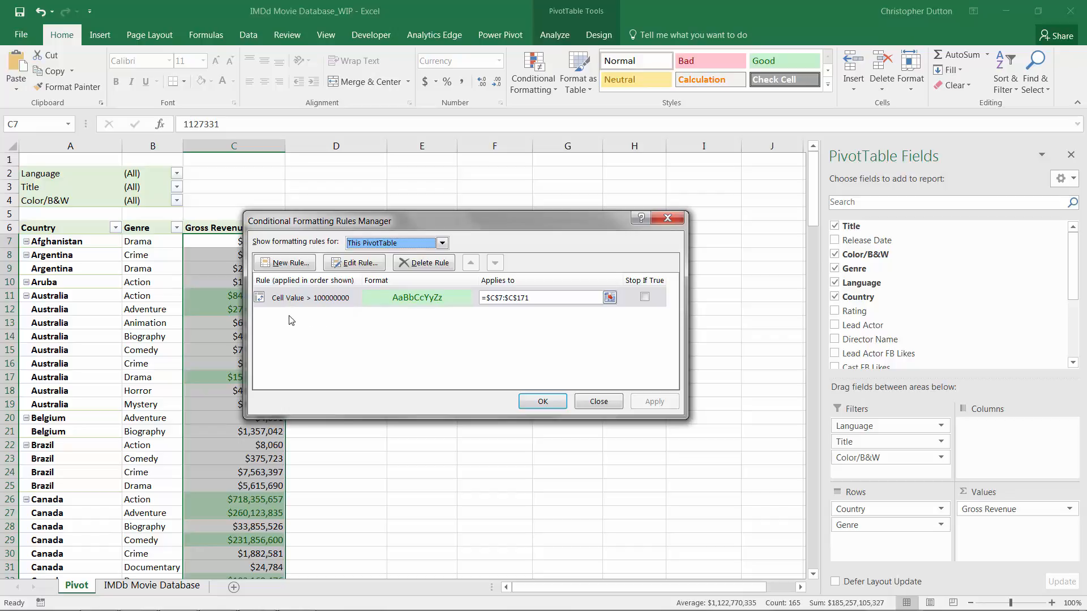
pyautogui.click(316, 297)
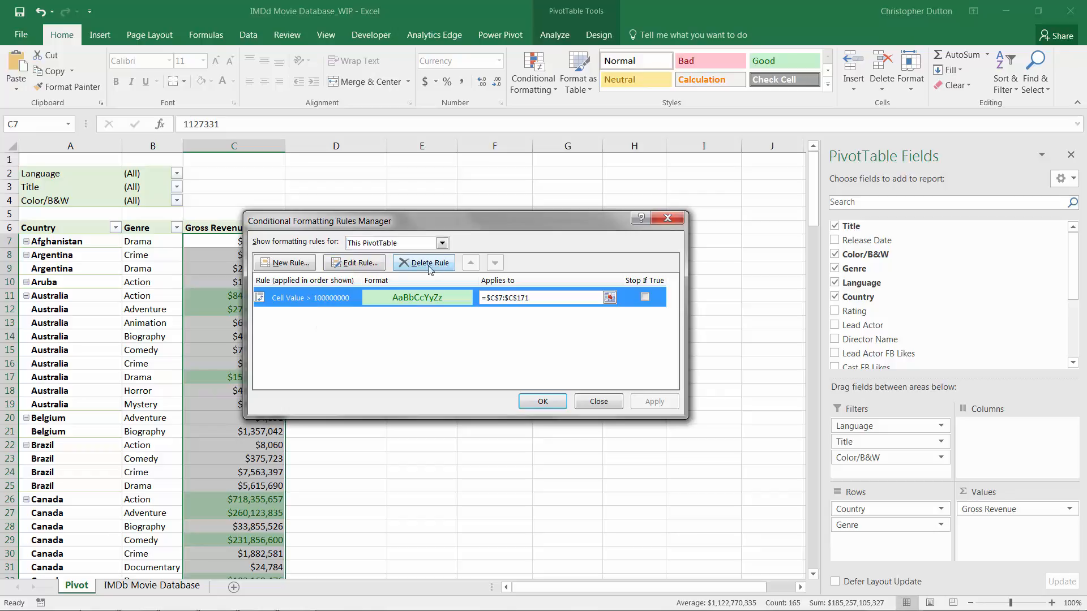
pyautogui.click(354, 262)
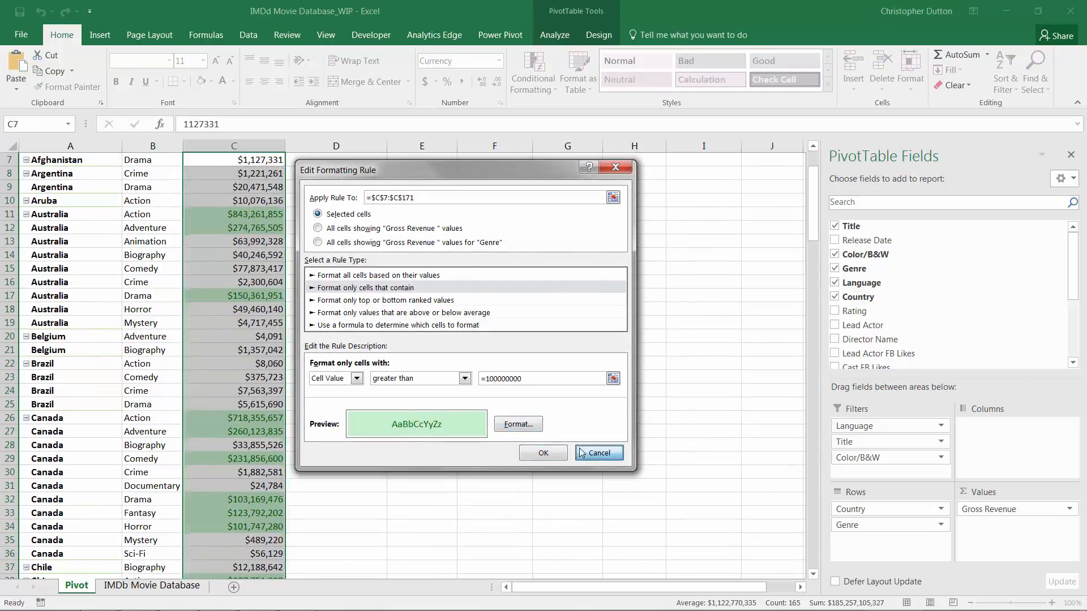
pyautogui.click(598, 452)
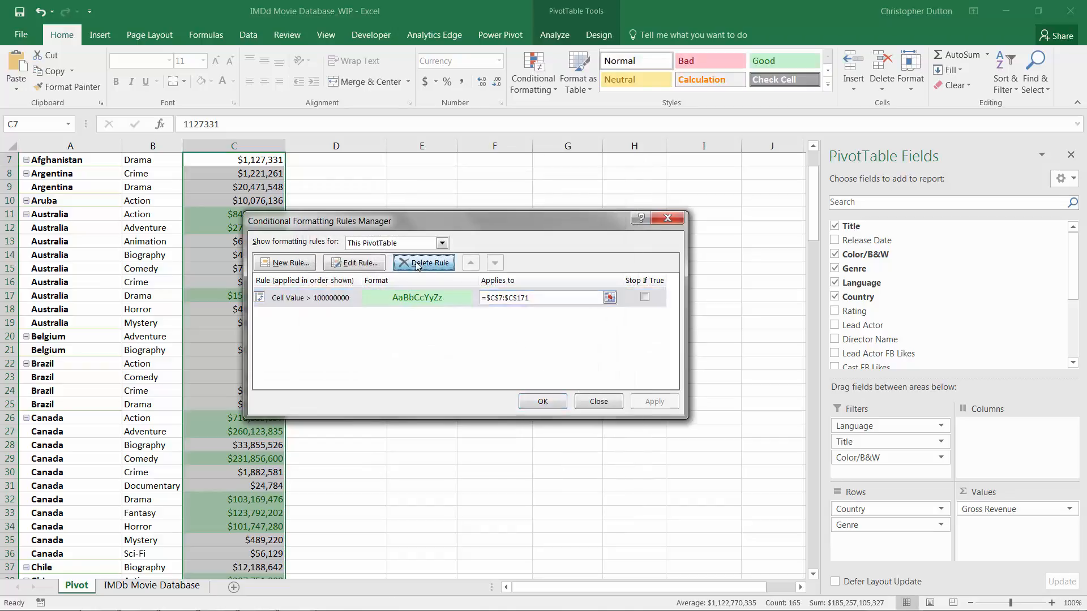
# - Delete the above-100-million rule and return to the sheet
pyautogui.click(423, 261)
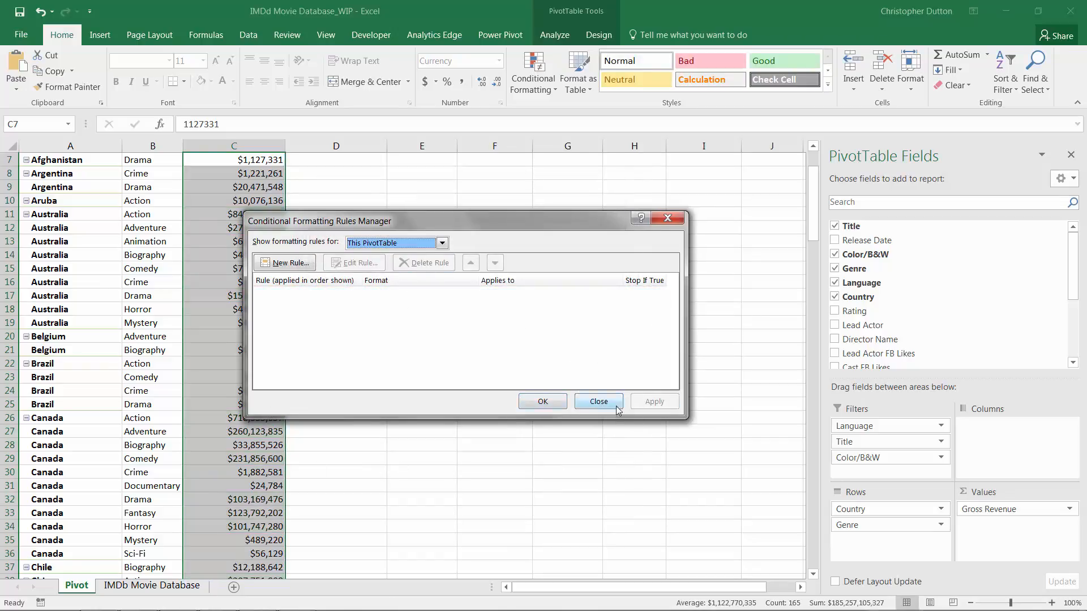
pyautogui.click(597, 401)
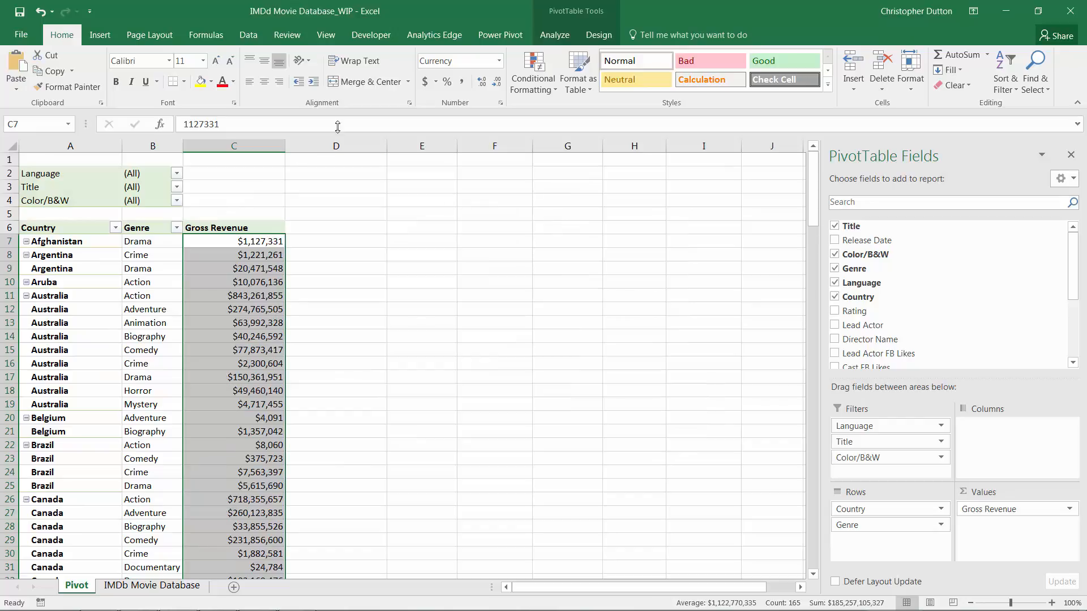
# - Apply a Top 10 Items rule with Light Red Fill to the Gross Revenue values
pyautogui.click(532, 71)
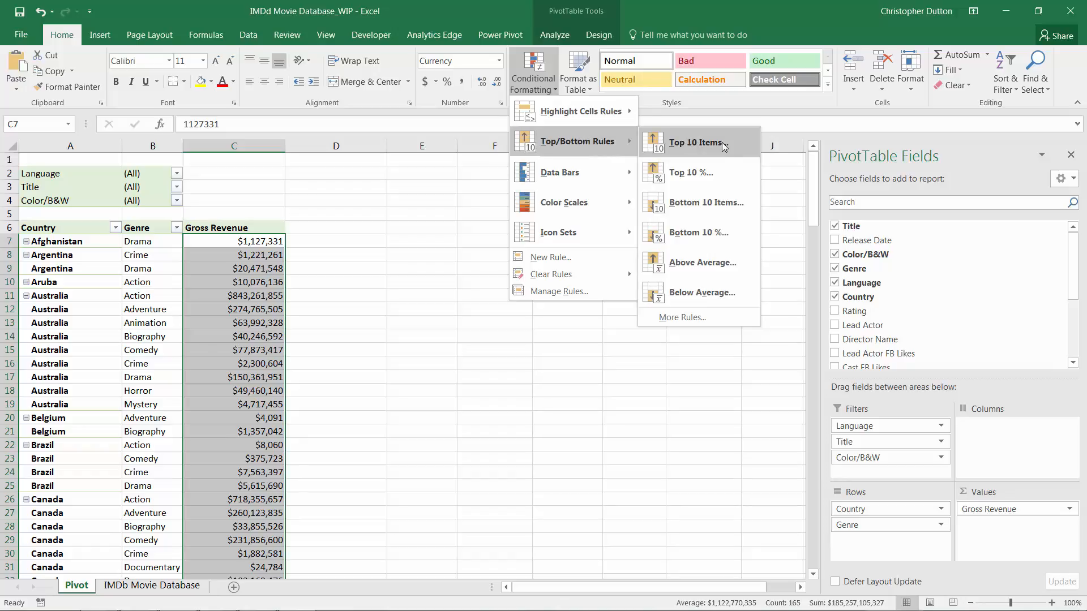
pyautogui.moveTo(700, 262)
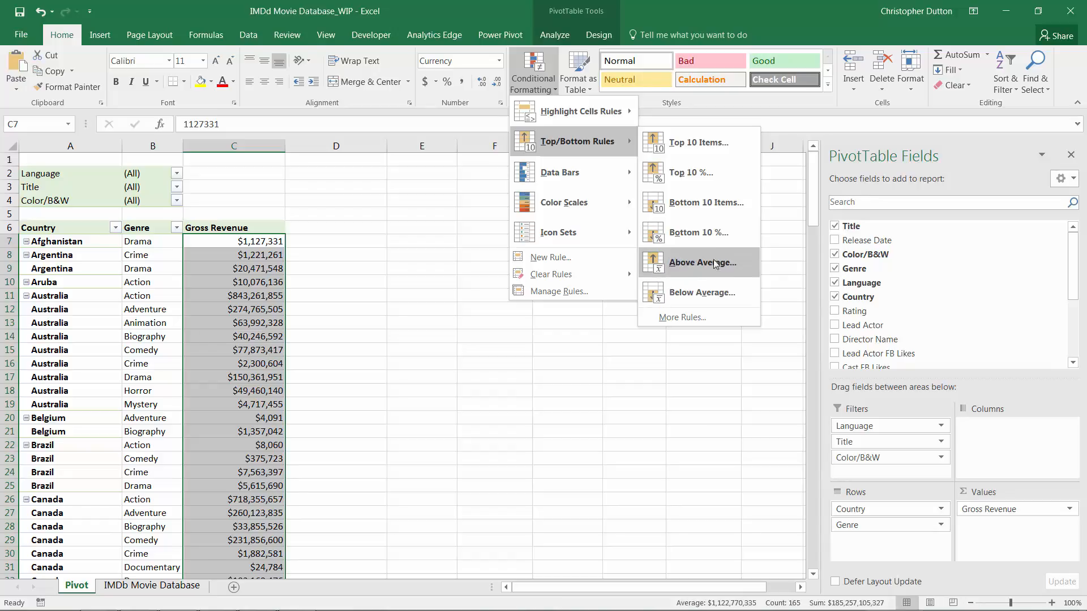
pyautogui.moveTo(698, 143)
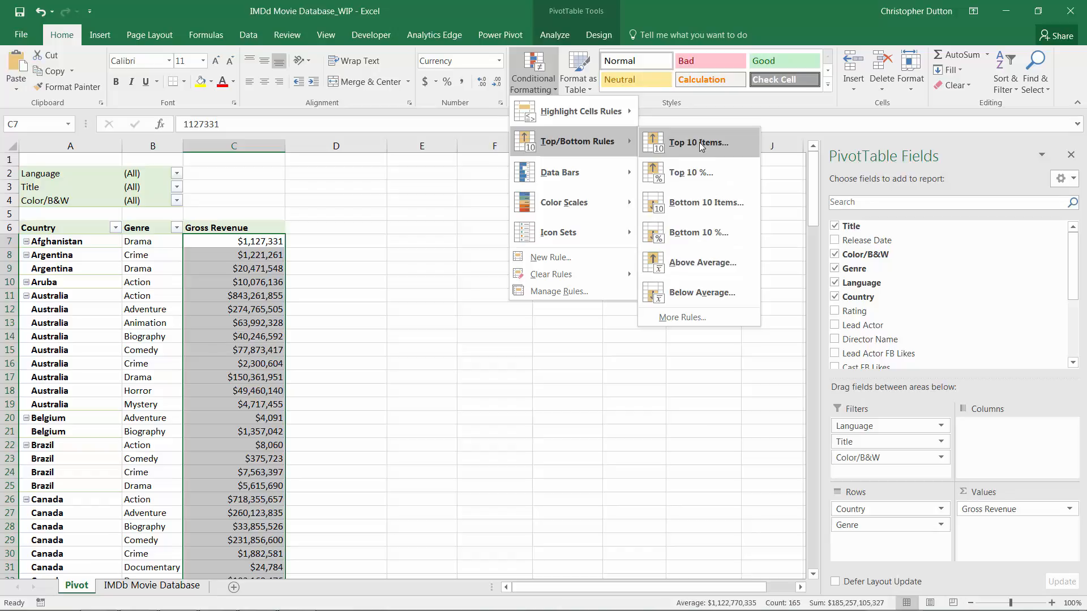
pyautogui.click(699, 142)
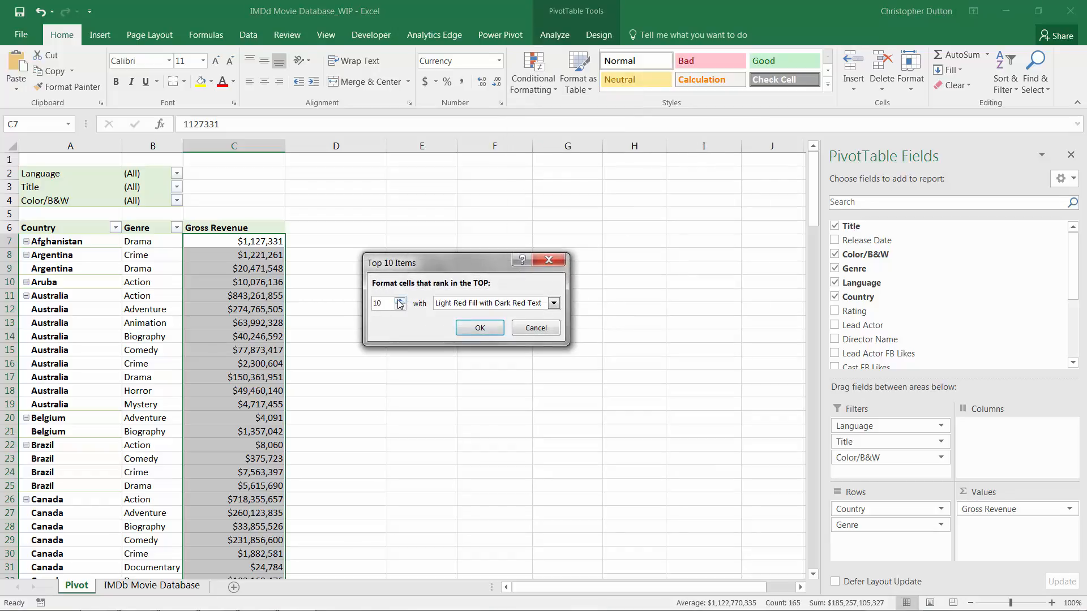
pyautogui.click(401, 307)
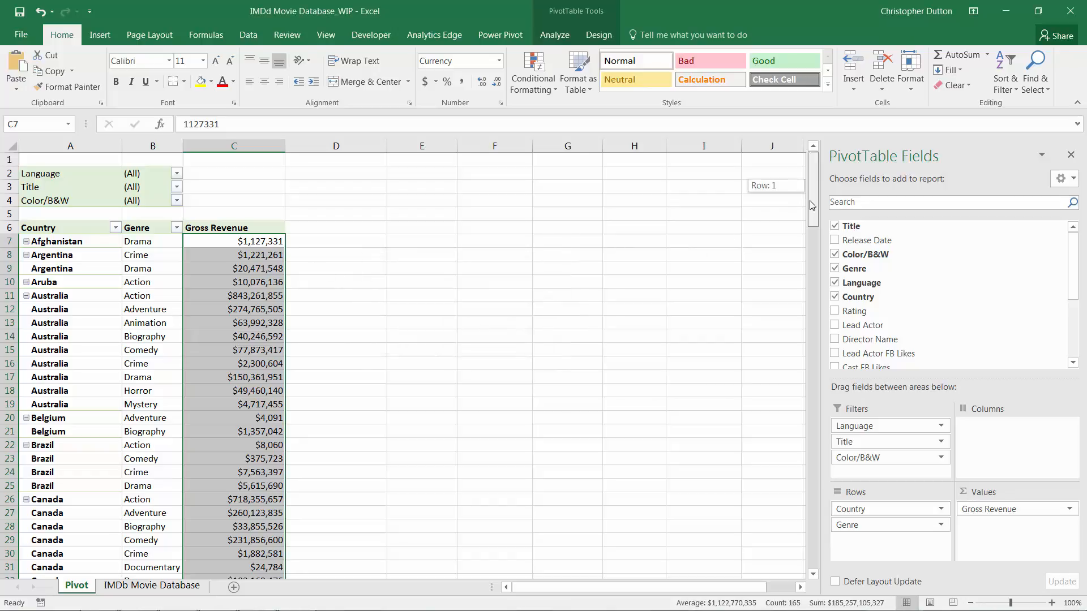
# - Check the red USA Action and Comedy values, then reselect all Gross Revenue values
pyautogui.scroll(-3)
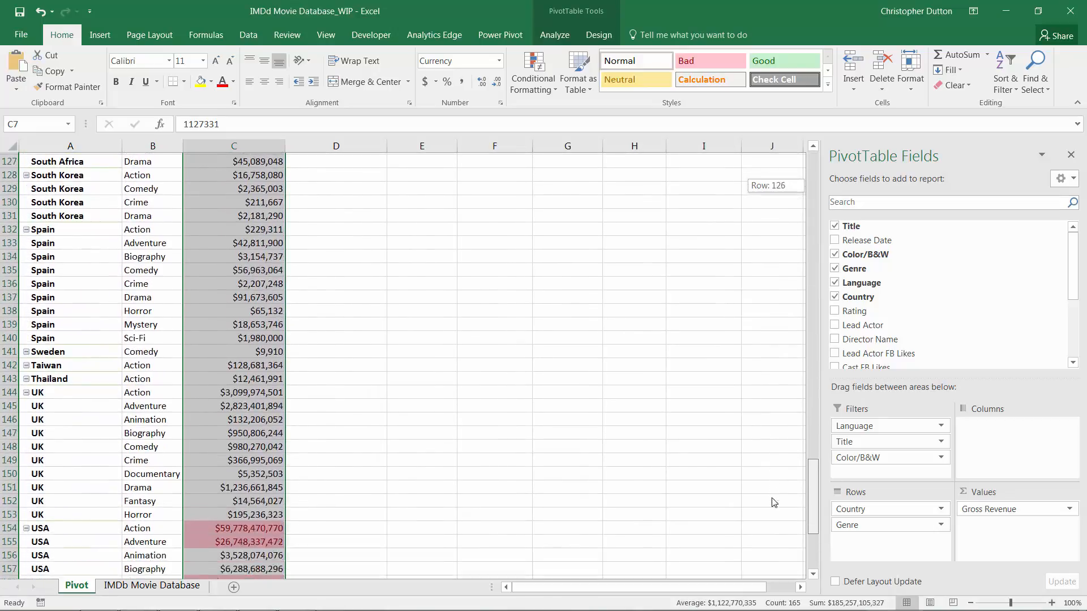
pyautogui.click(246, 337)
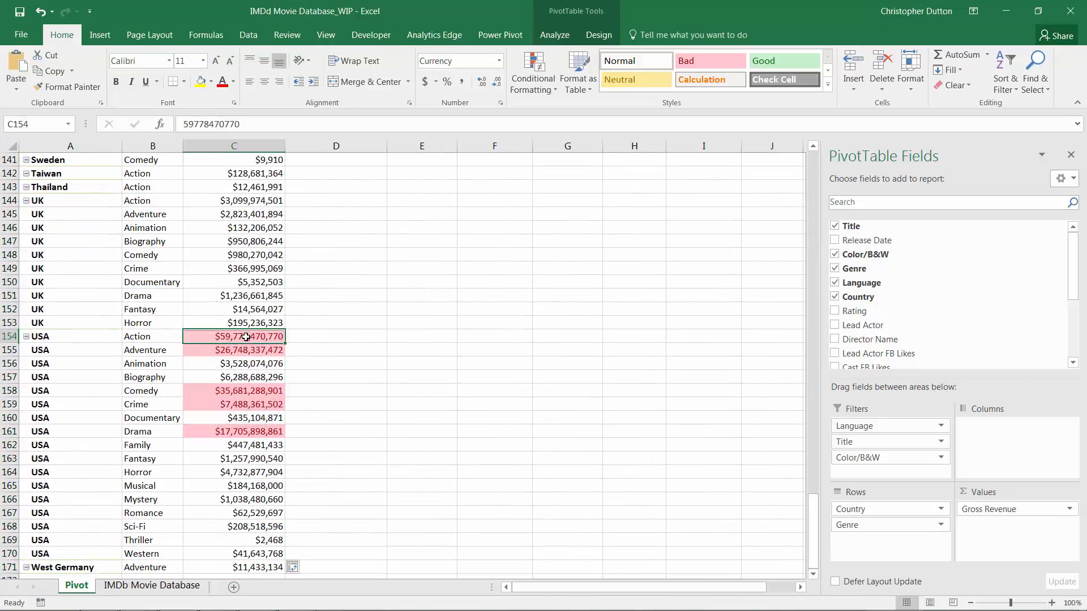
pyautogui.click(233, 391)
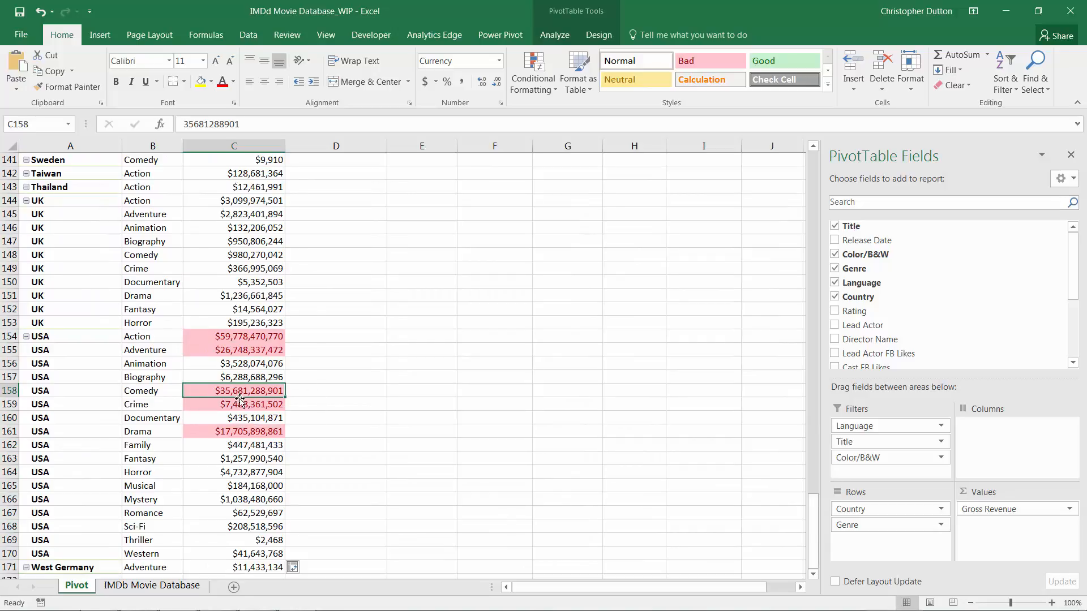
pyautogui.click(233, 404)
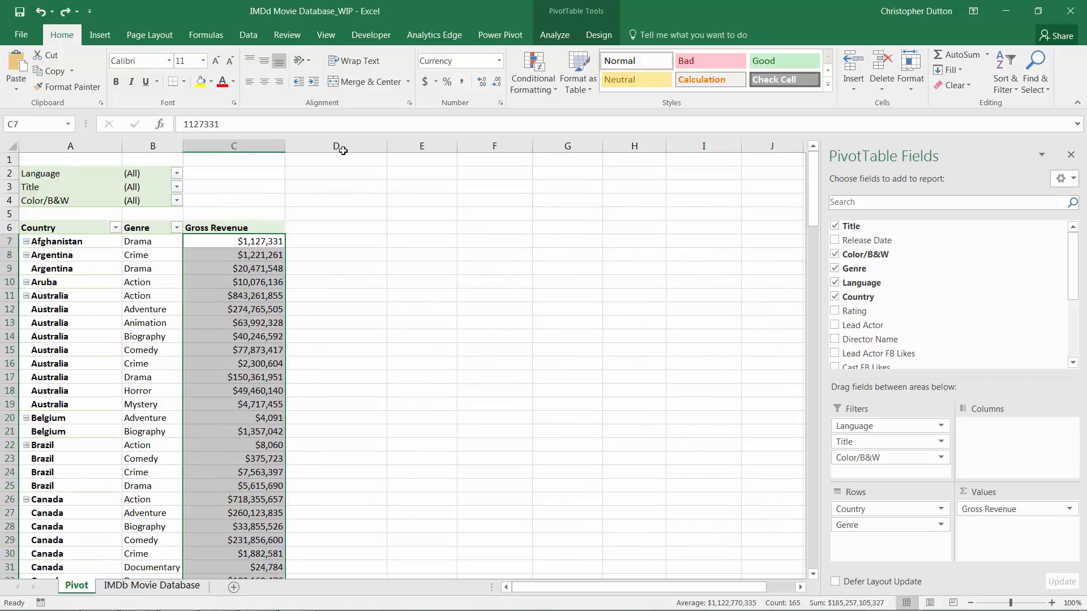
# - Apply solid blue data bars to the Gross Revenue figures
pyautogui.click(532, 70)
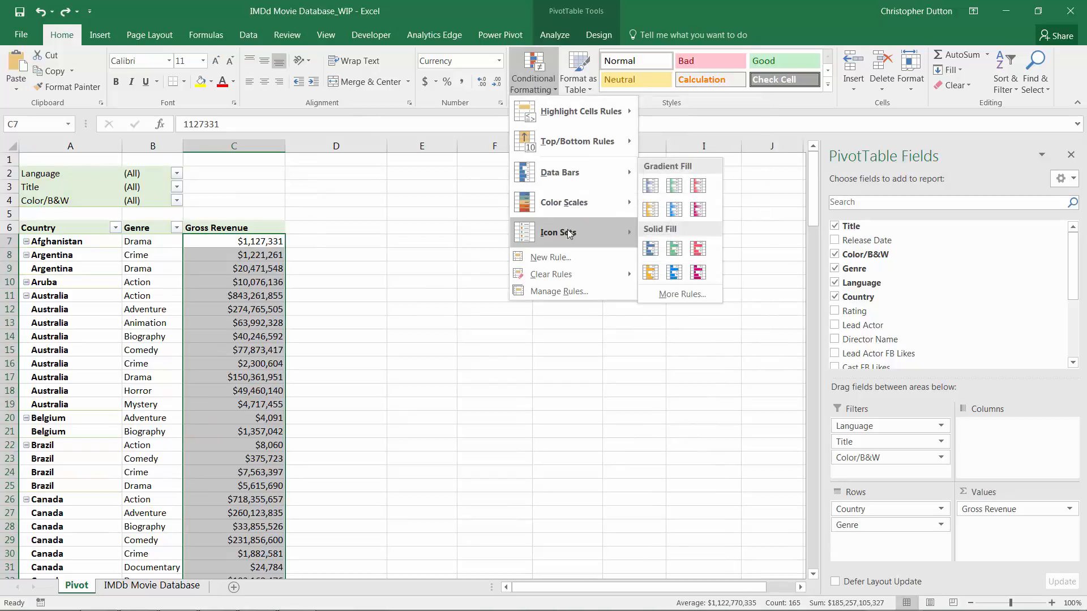
pyautogui.moveTo(560, 172)
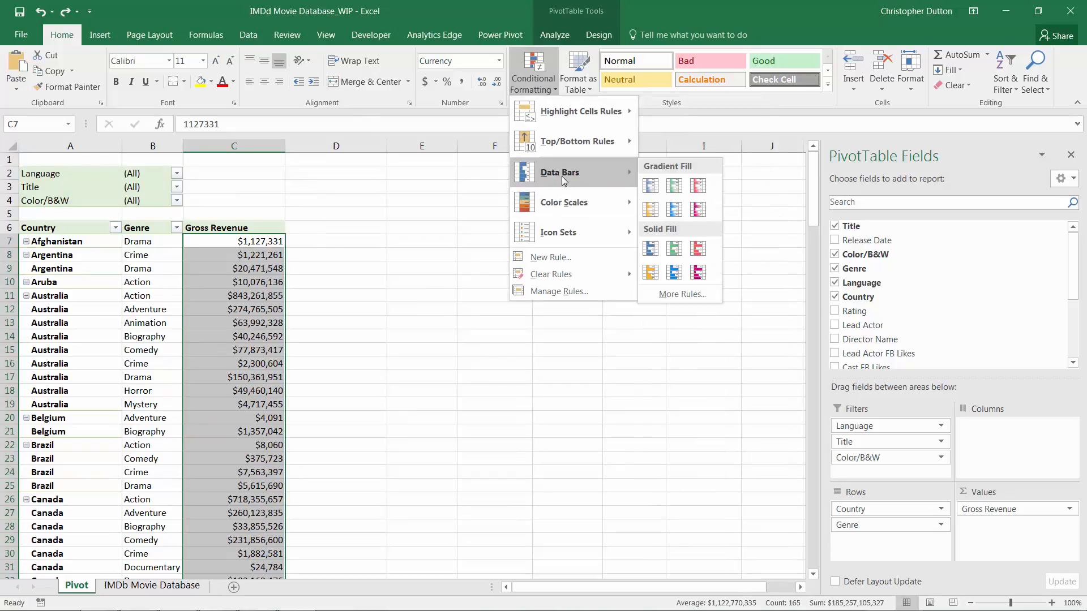
pyautogui.moveTo(650, 184)
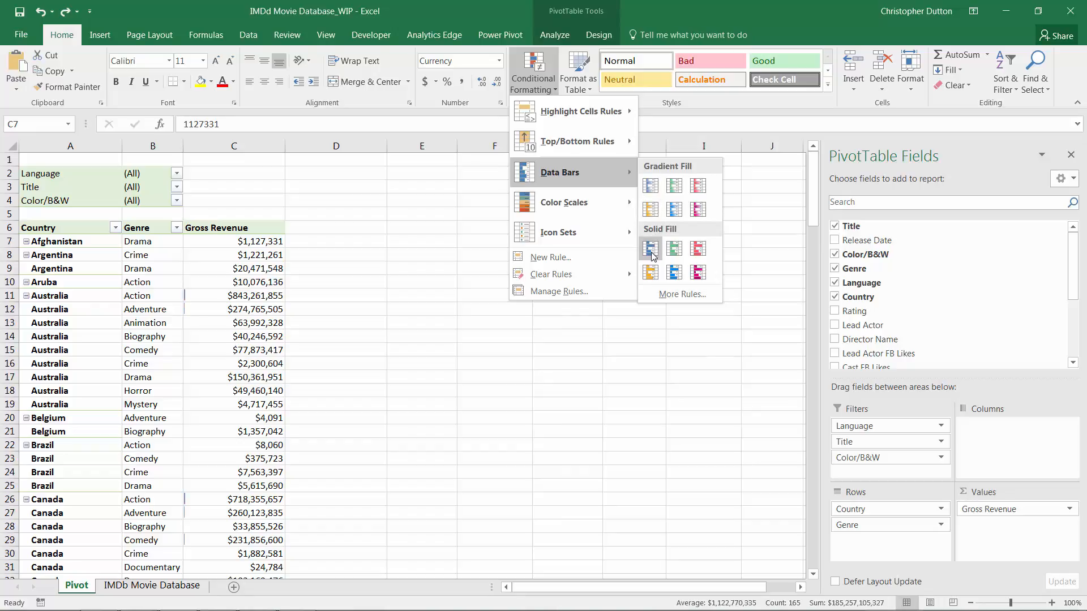
pyautogui.moveTo(674, 185)
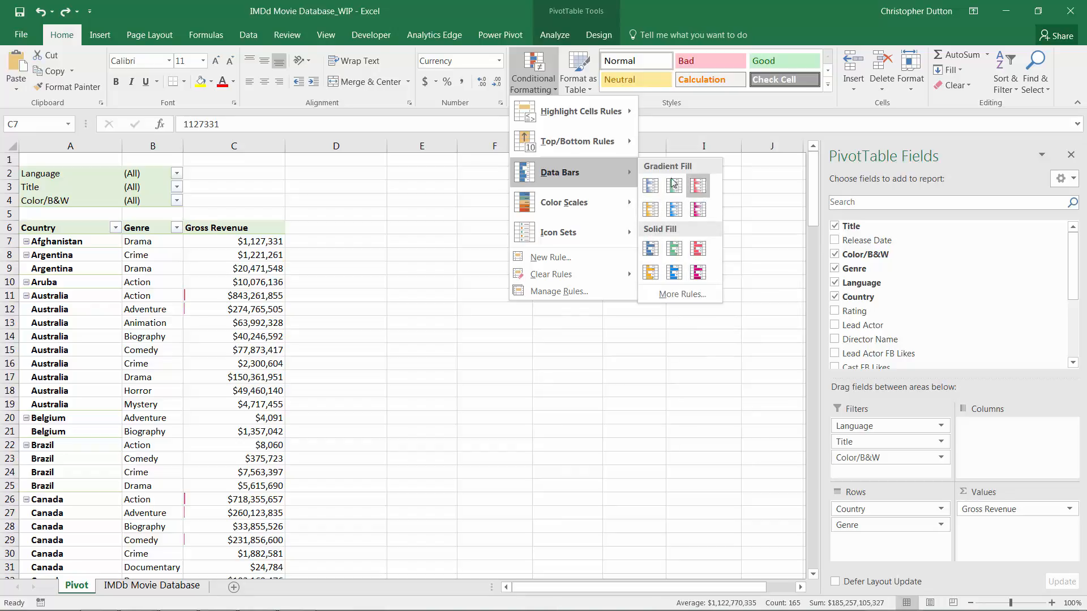
pyautogui.moveTo(650, 248)
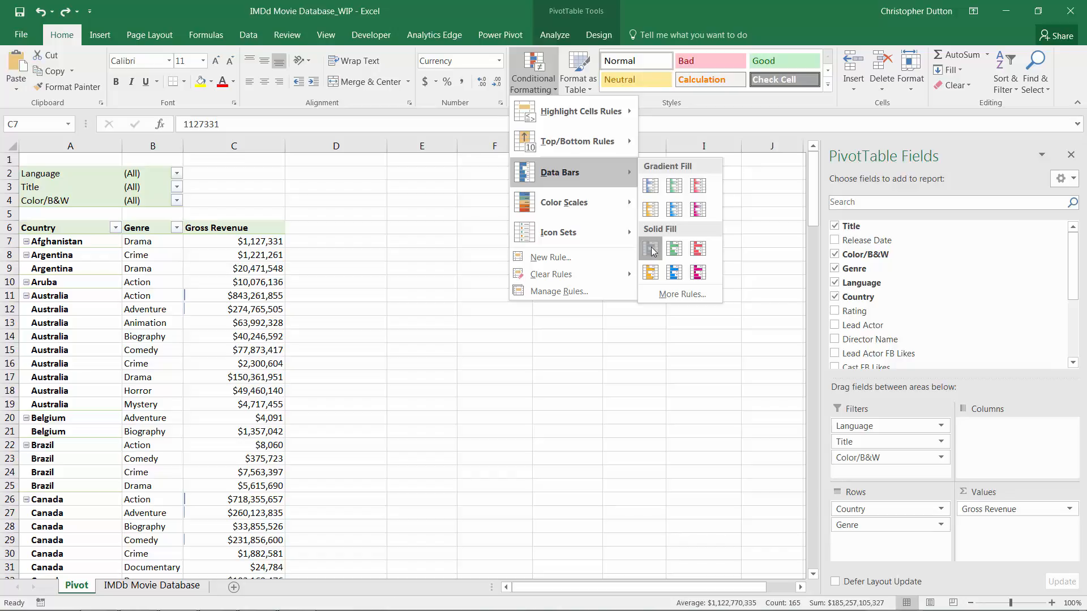
pyautogui.click(234, 323)
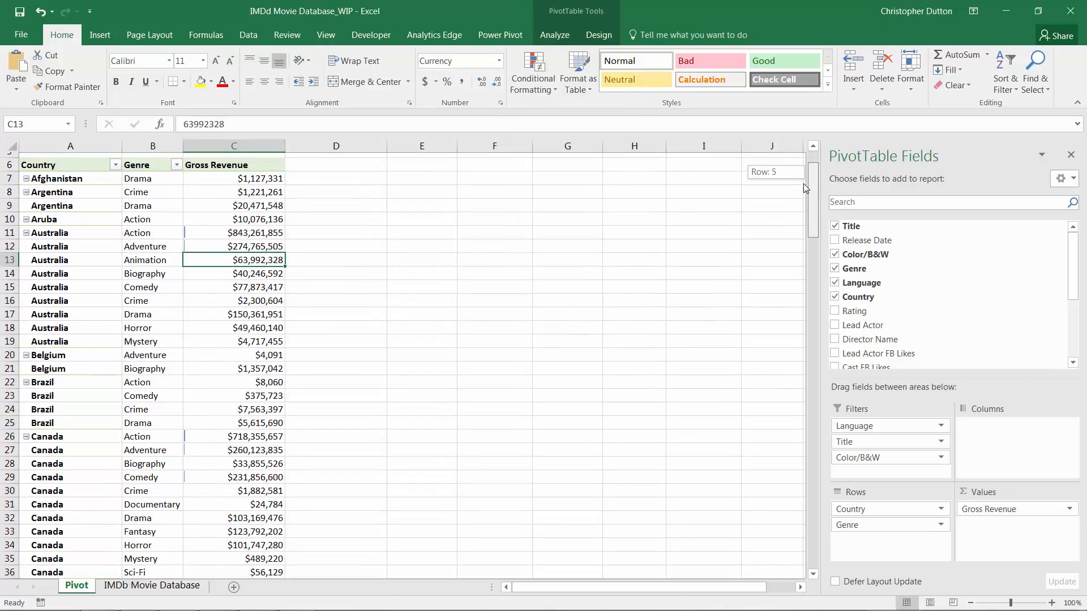
pyautogui.scroll(-3)
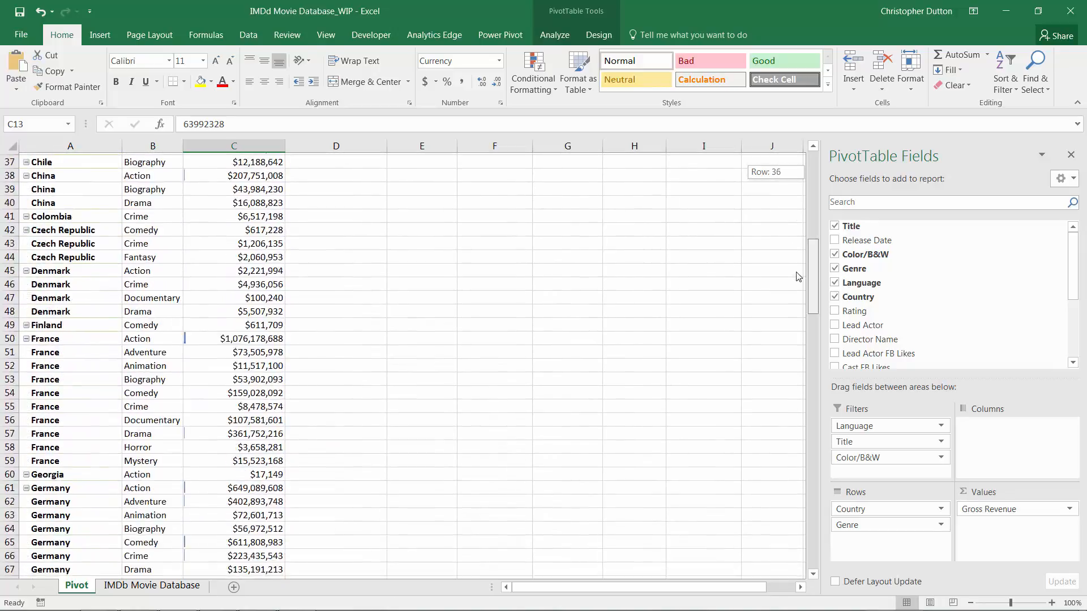
pyautogui.scroll(-3)
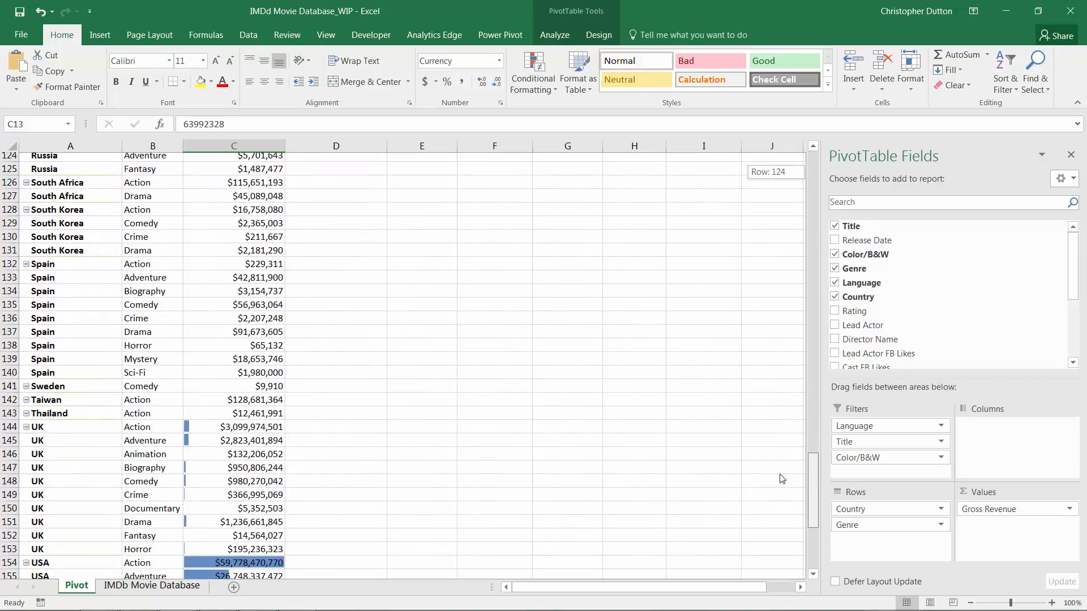
pyautogui.scroll(-3)
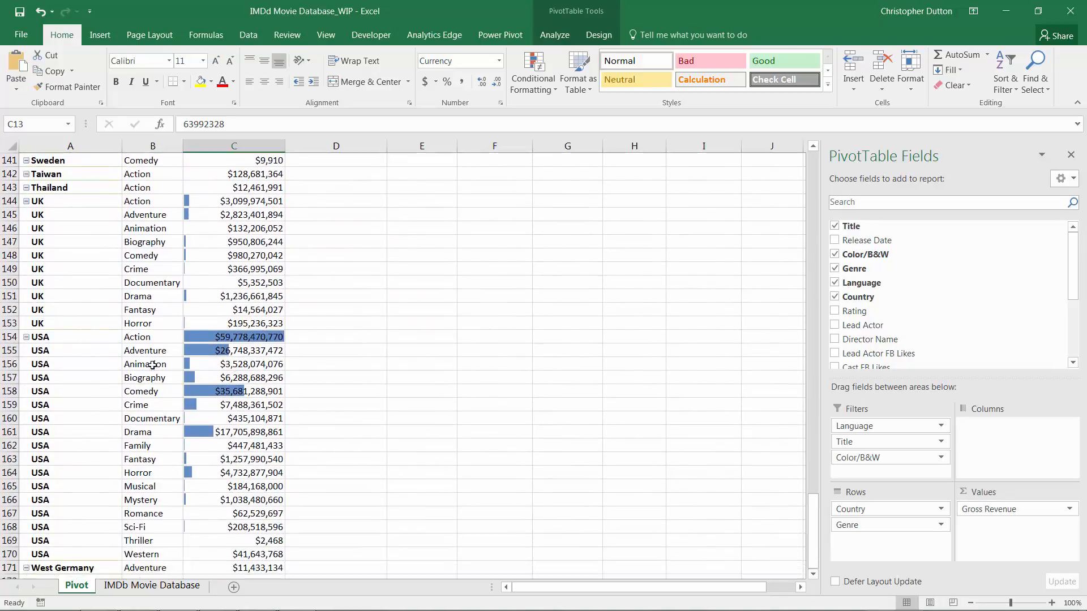
pyautogui.moveTo(245, 323)
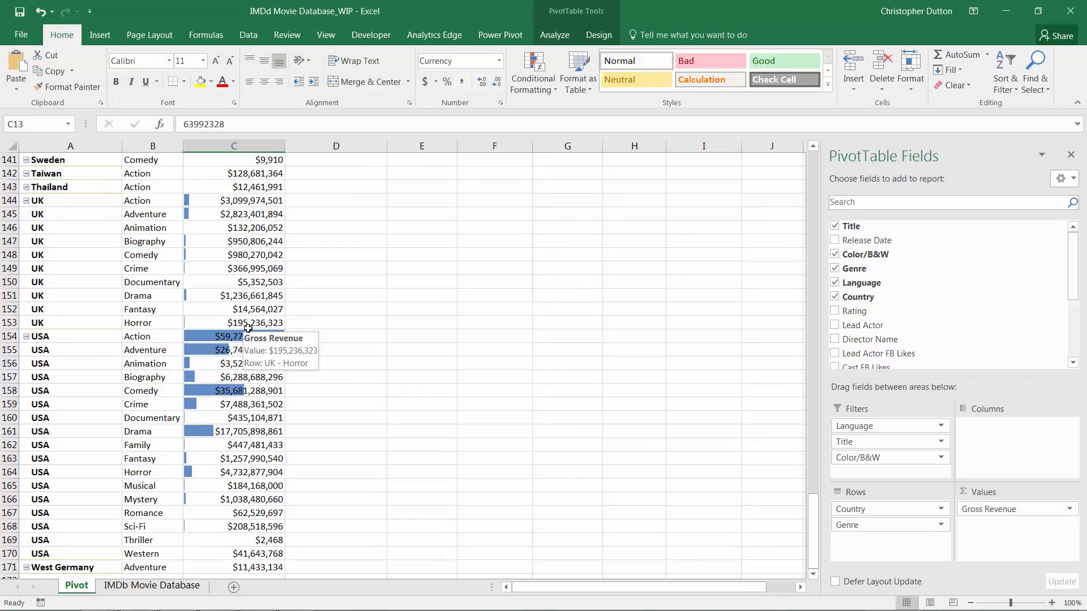
pyautogui.moveTo(260, 309)
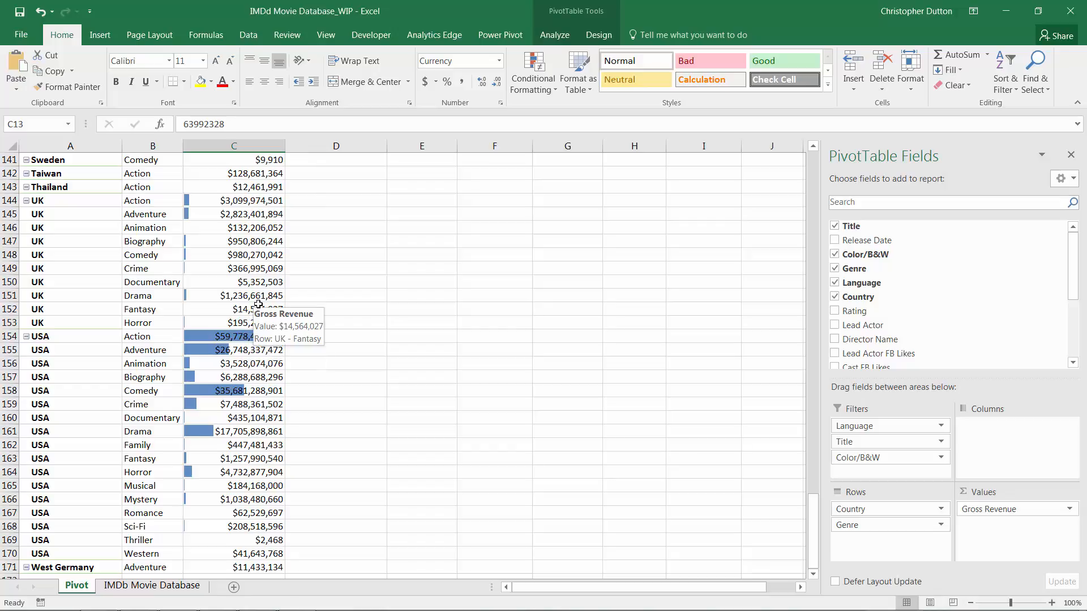
pyautogui.moveTo(278, 371)
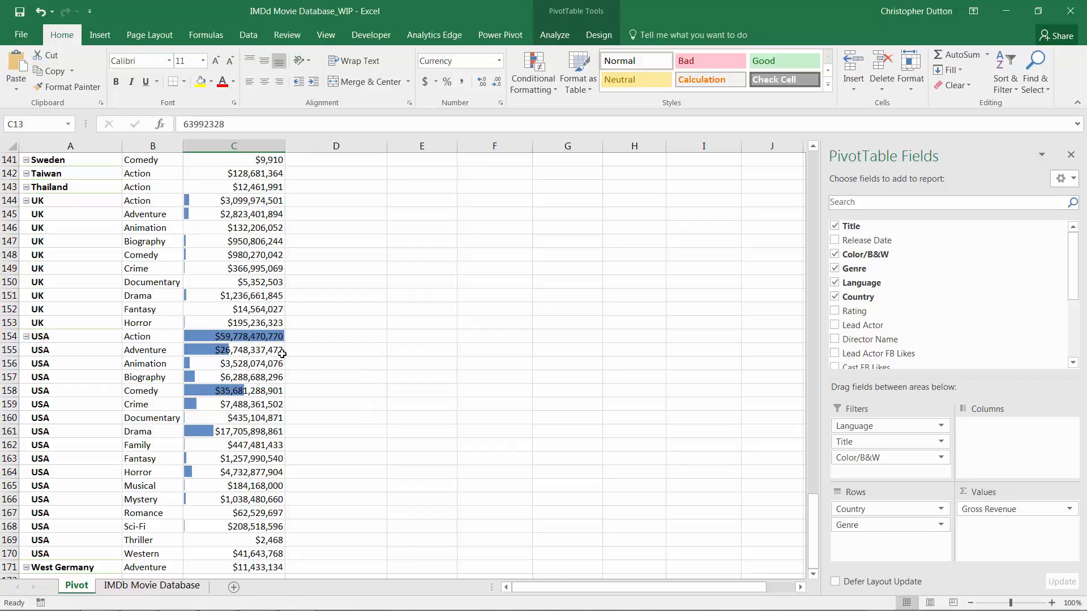
pyautogui.moveTo(290, 336)
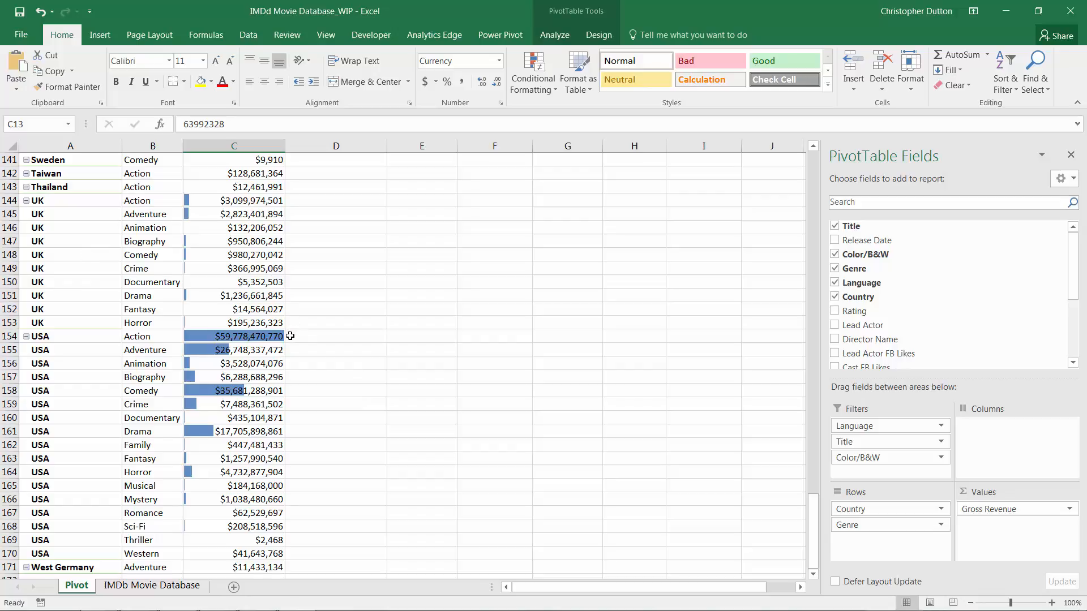
# - Rearrange the pivot to Gross Revenue by Genre with Country as a filter, and select the genre figures
pyautogui.scroll(-3)
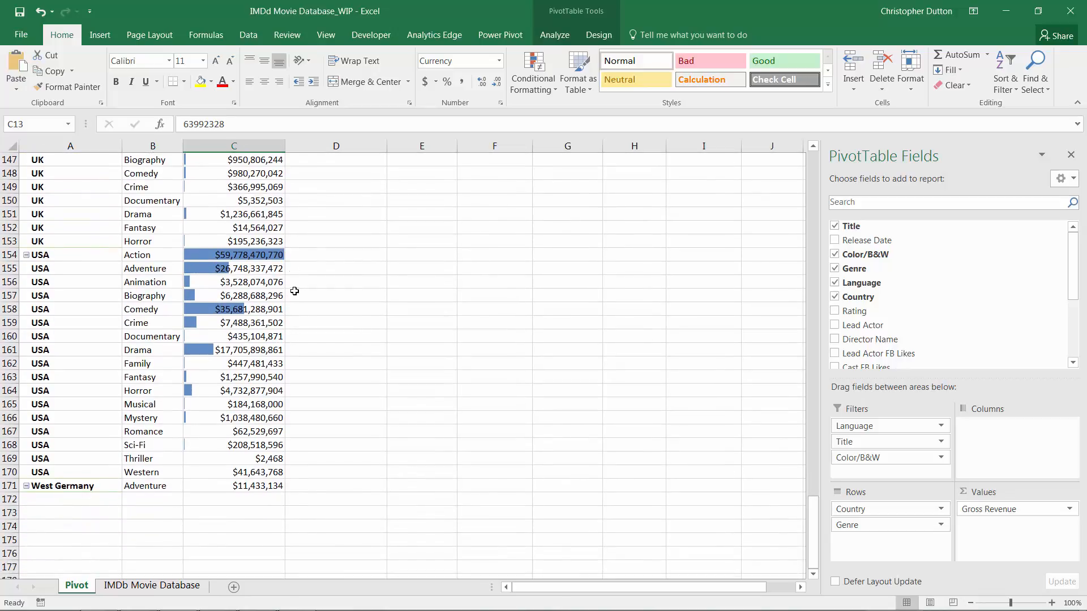
pyautogui.scroll(3)
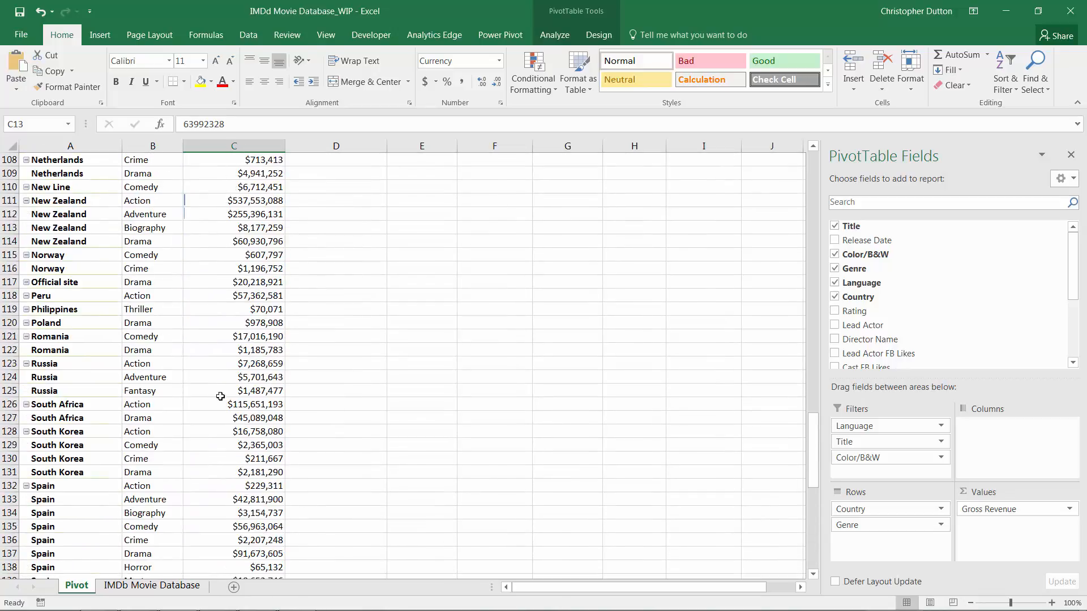
pyautogui.scroll(-3)
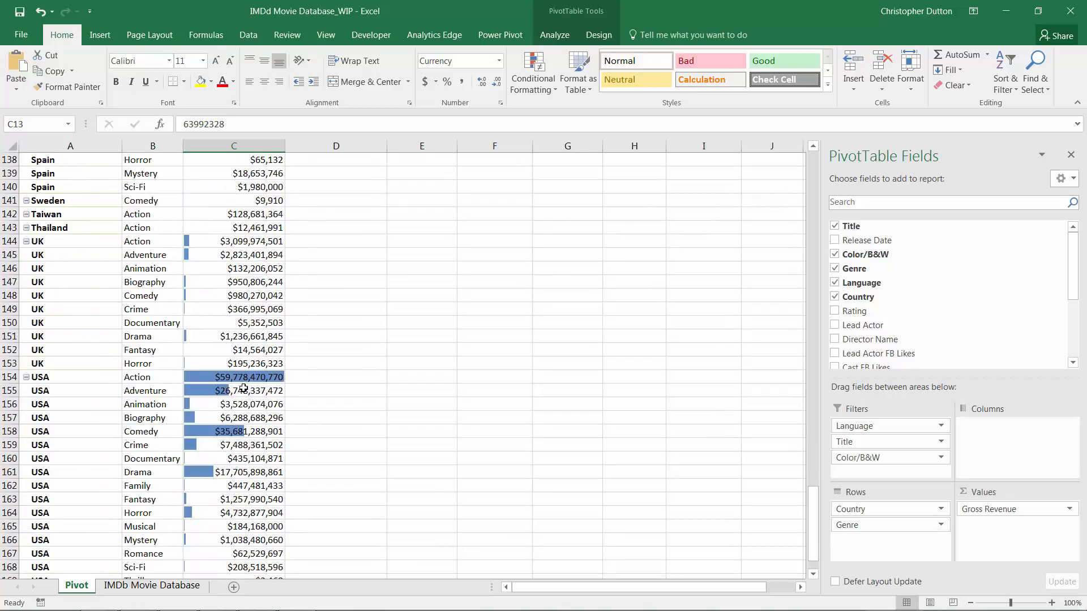
pyautogui.scroll(-3)
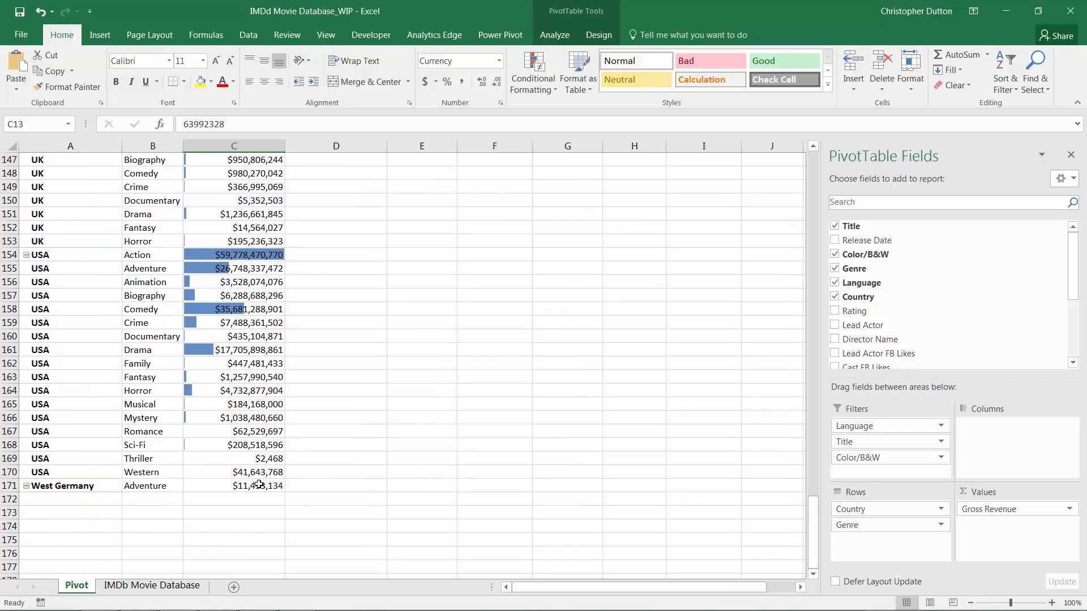
pyautogui.scroll(3)
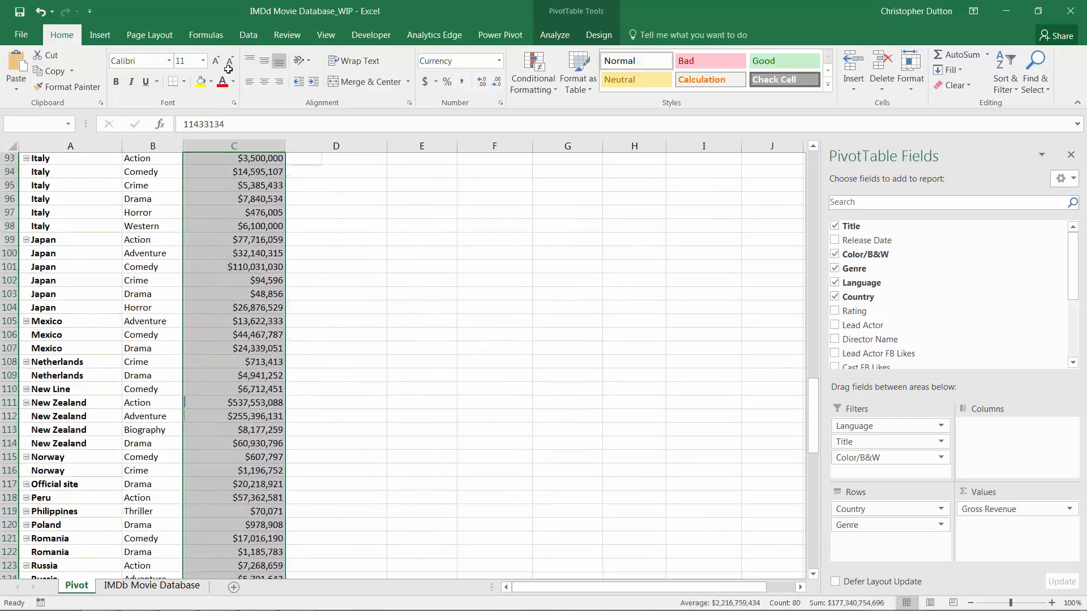
pyautogui.scroll(3)
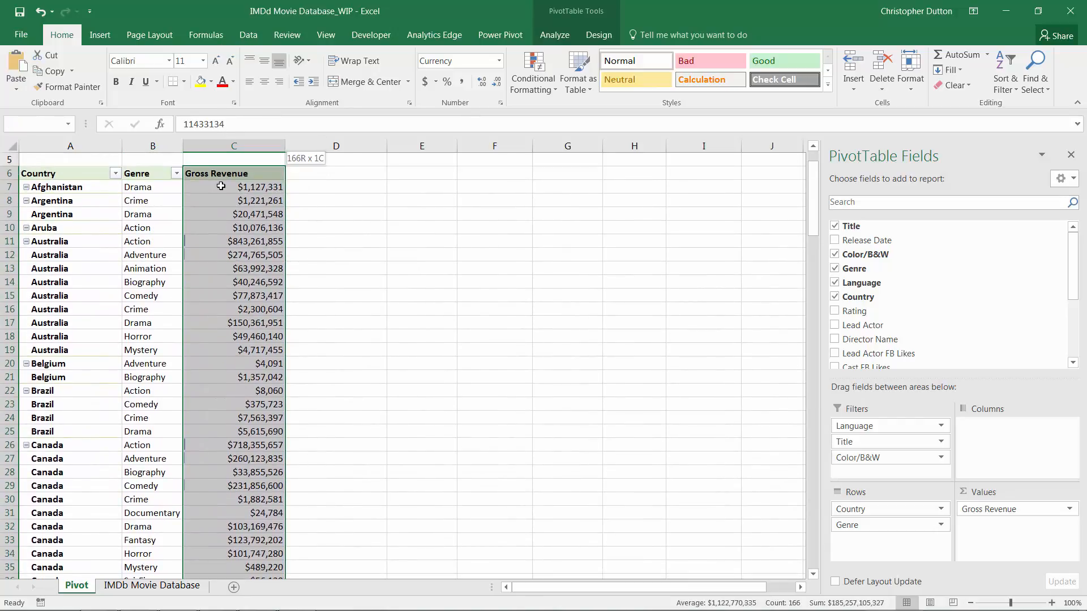
pyautogui.scroll(-3)
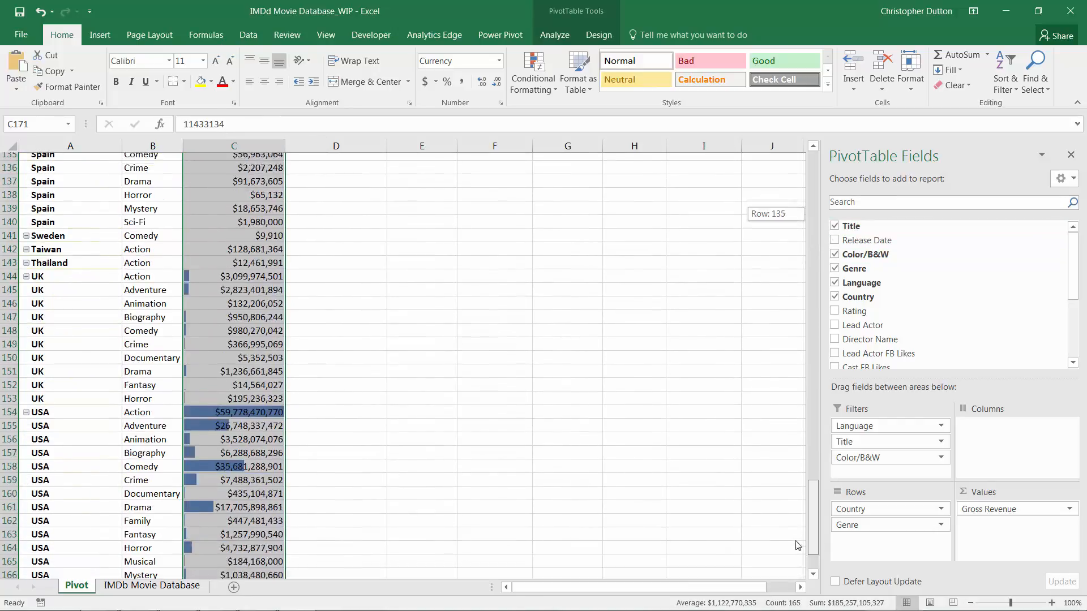
pyautogui.scroll(3)
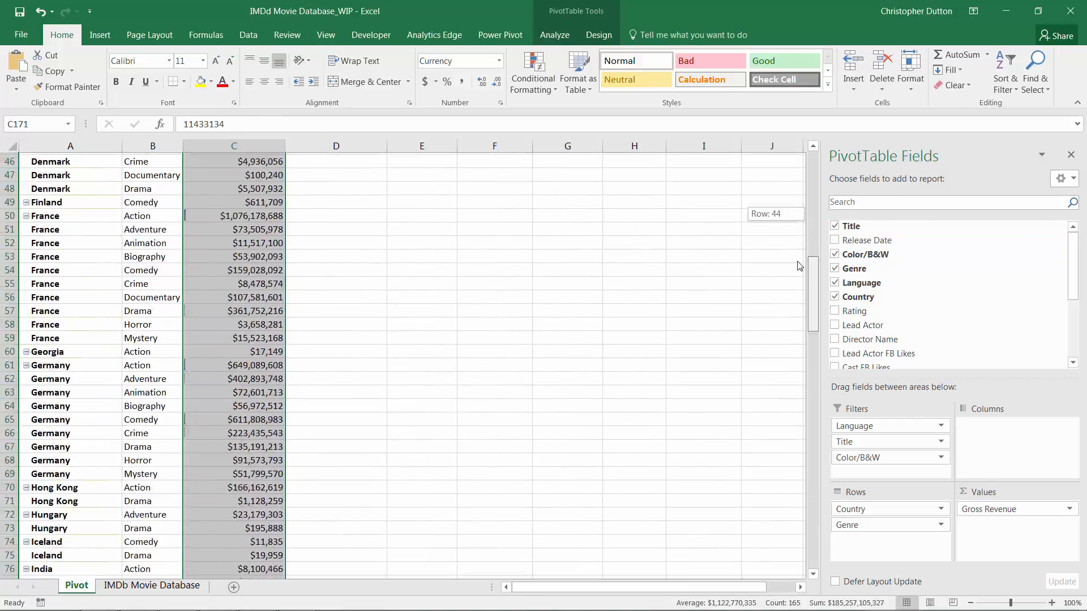
pyautogui.scroll(3)
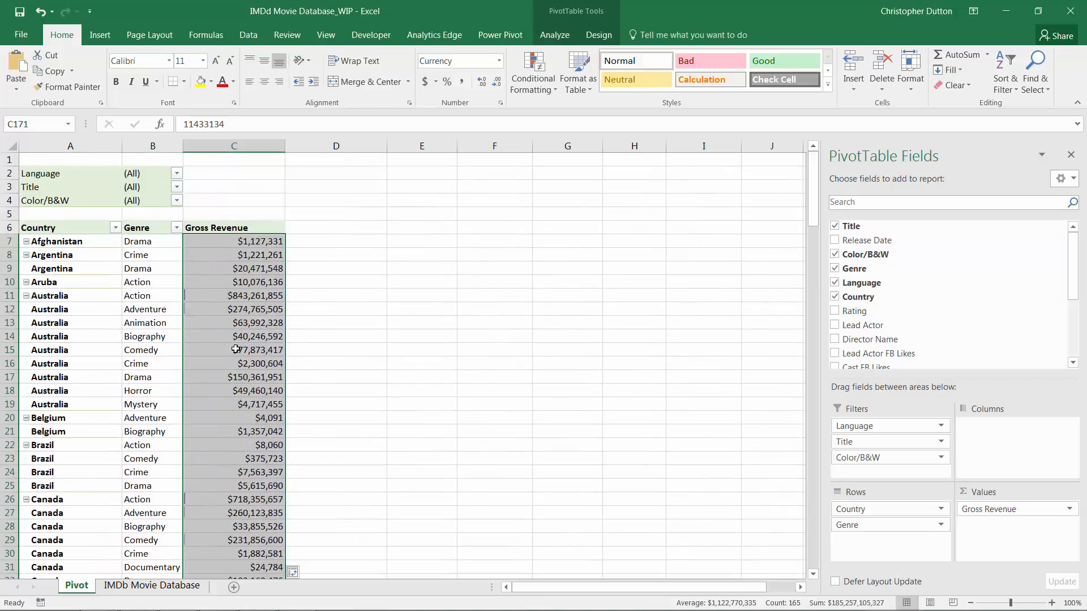
pyautogui.moveTo(867, 516)
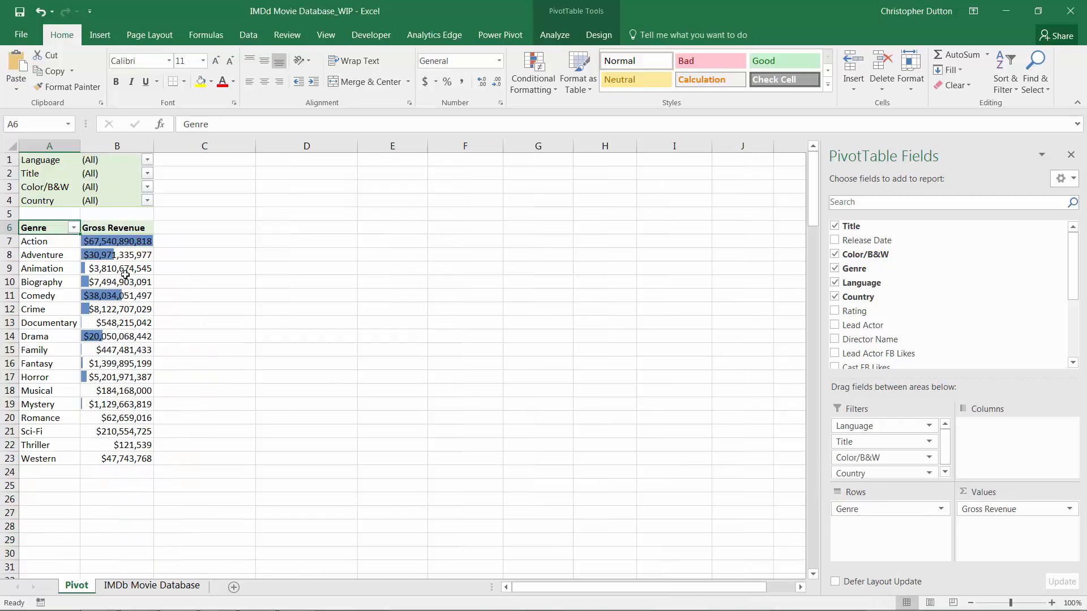
pyautogui.click(117, 240)
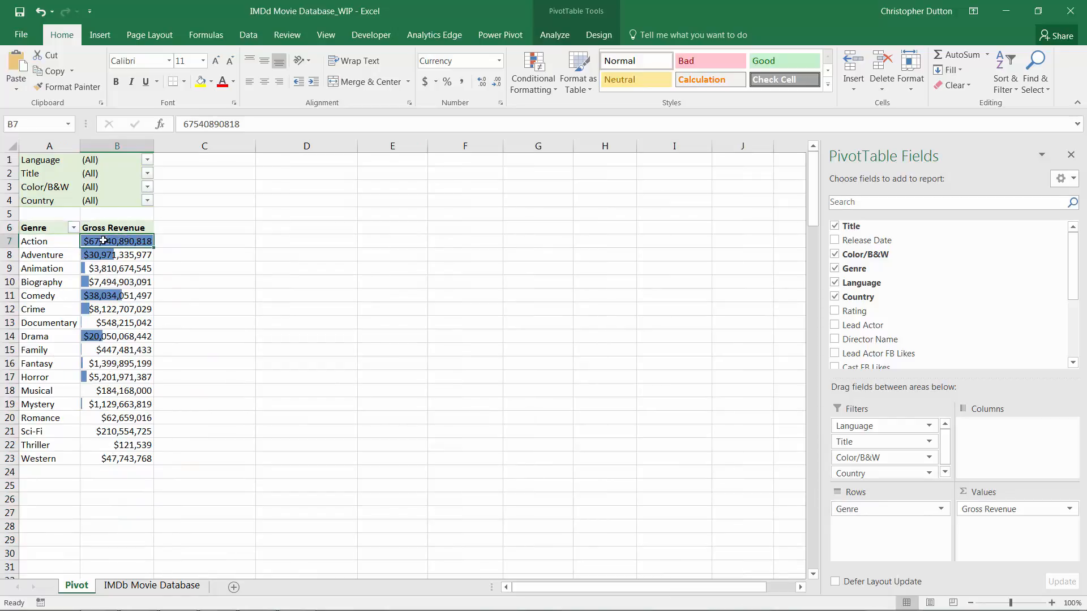
pyautogui.moveTo(117, 240)
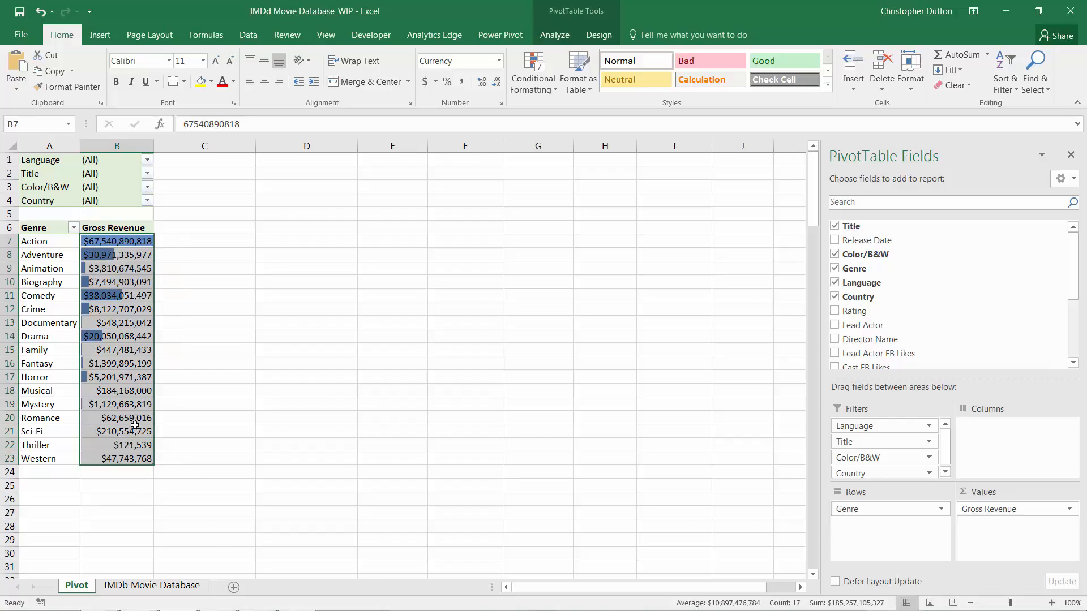
# - Clear the data bar rules from the selected Gross Revenue by Genre cells
pyautogui.click(533, 69)
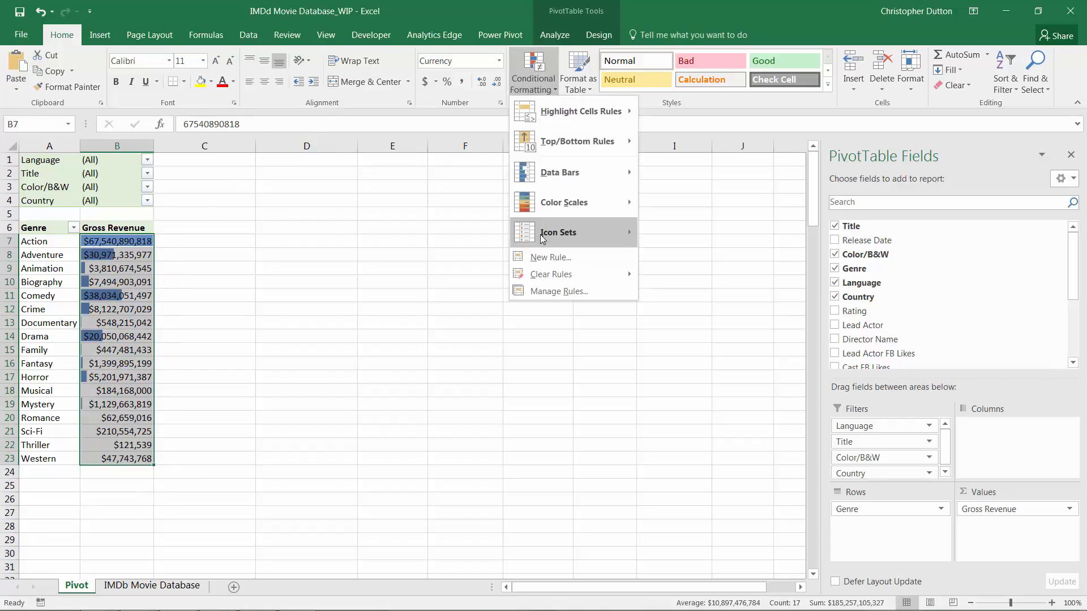
pyautogui.click(559, 291)
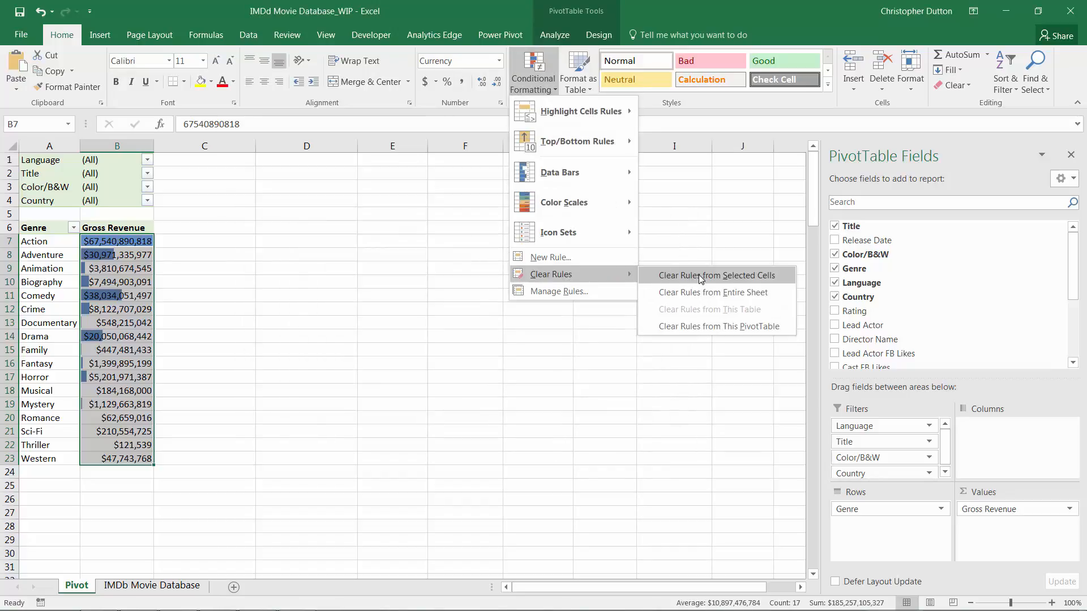
pyautogui.click(717, 275)
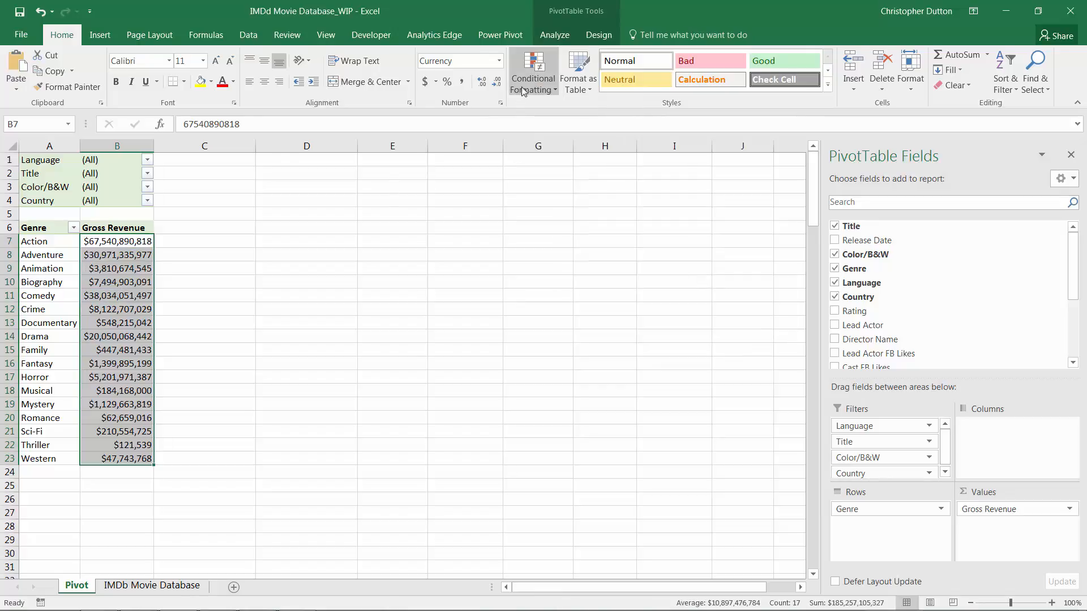
# - Apply the Green-Yellow-Red colour scale to the Gross Revenue by Genre values
pyautogui.click(532, 71)
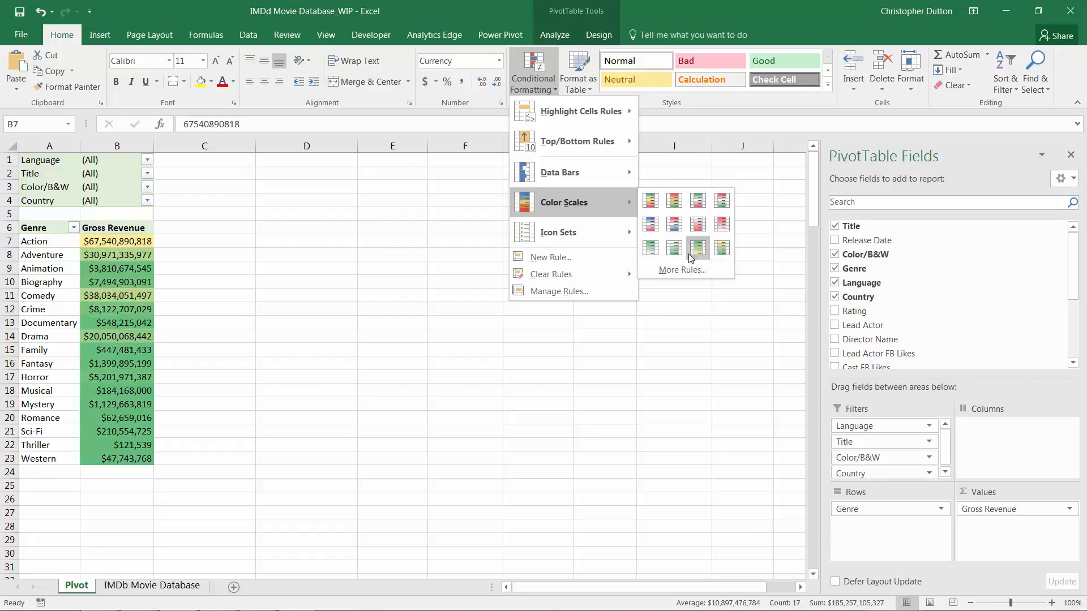
pyautogui.moveTo(650, 200)
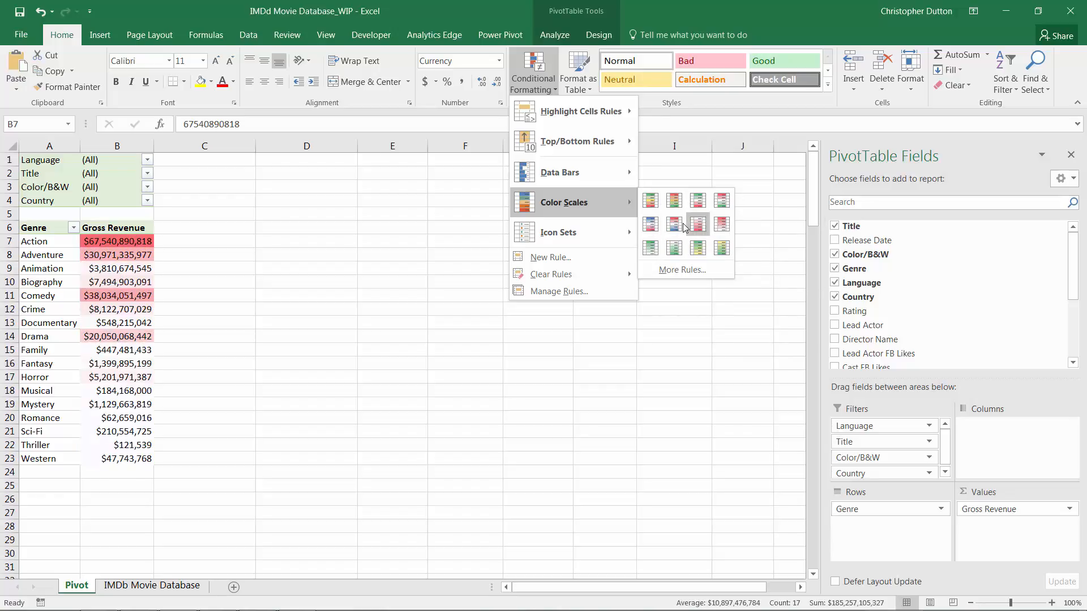
pyautogui.moveTo(650, 201)
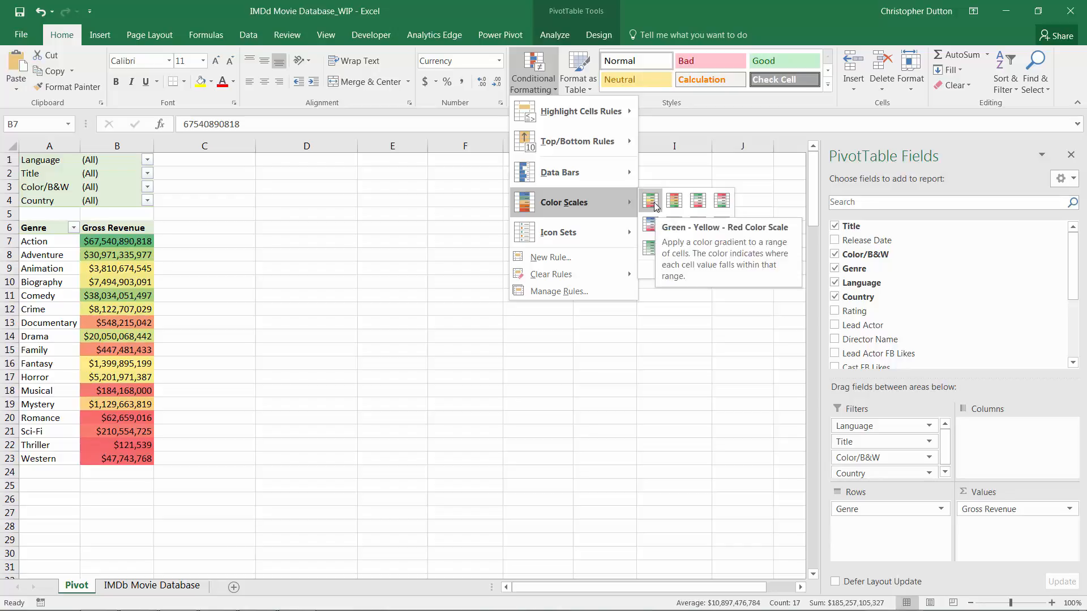
pyautogui.click(650, 201)
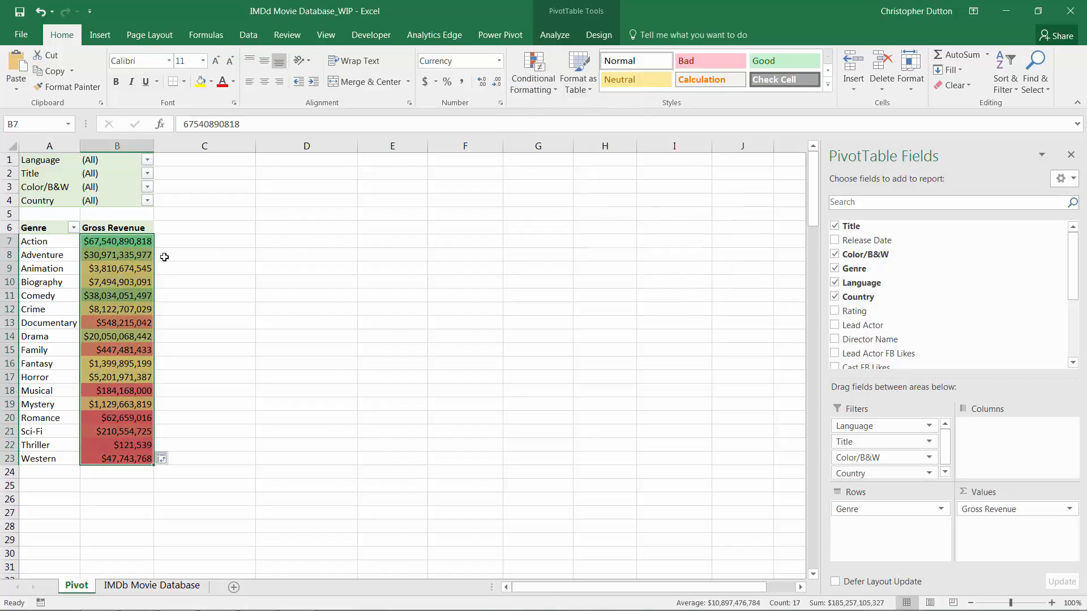
pyautogui.click(117, 268)
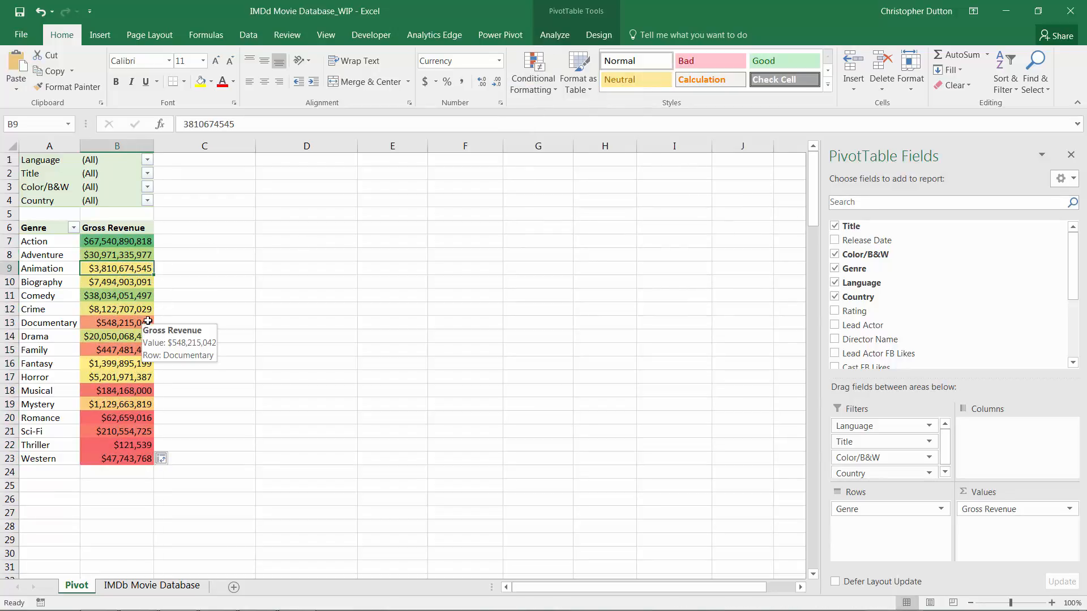
pyautogui.moveTo(147, 331)
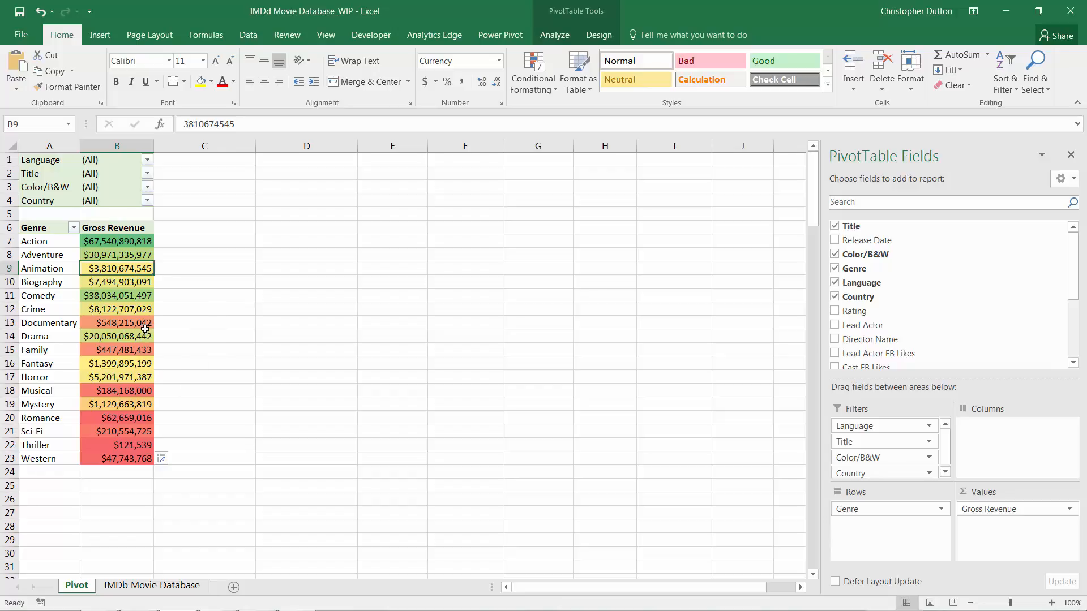
pyautogui.moveTo(171, 370)
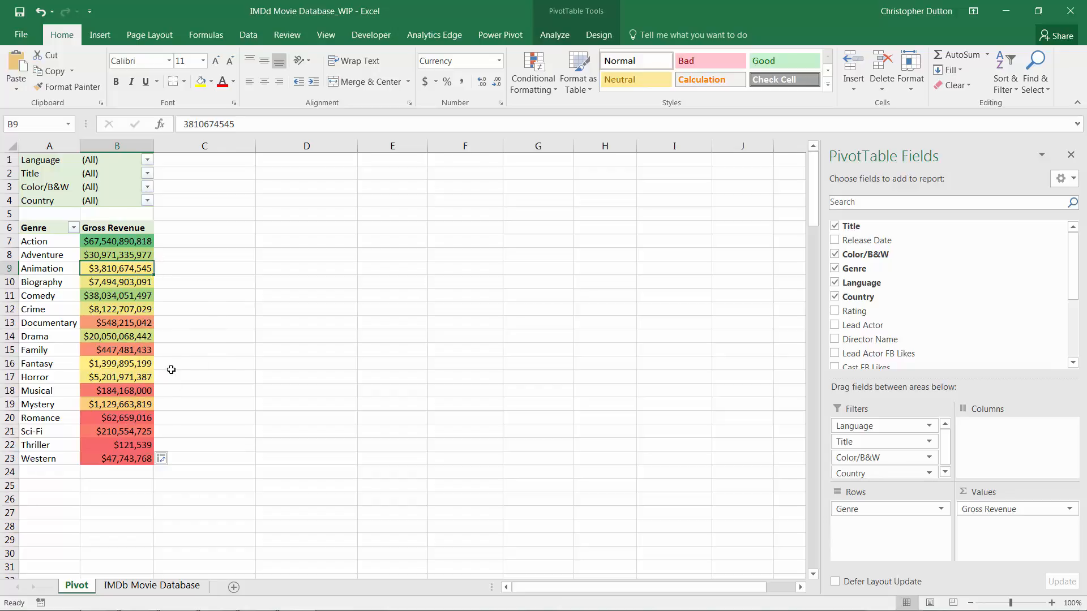
pyautogui.moveTo(137, 242)
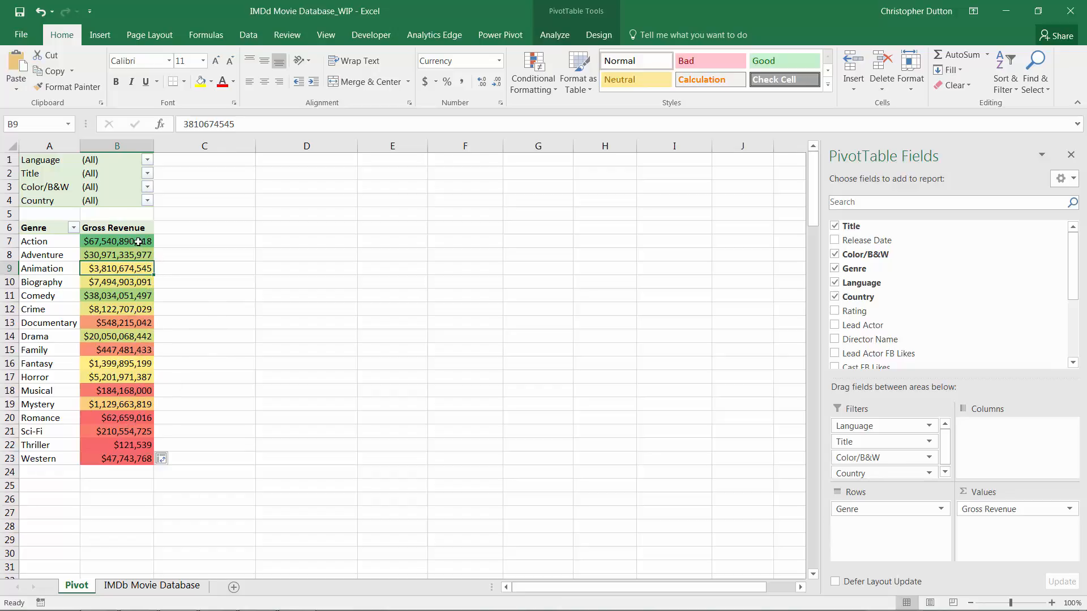
pyautogui.click(117, 242)
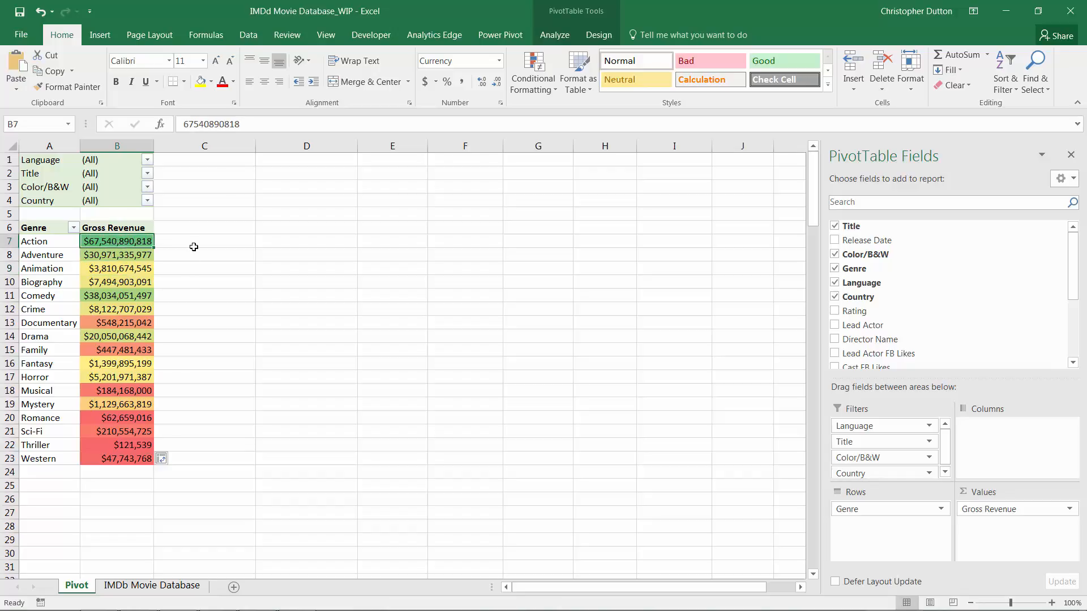
pyautogui.moveTo(138, 350)
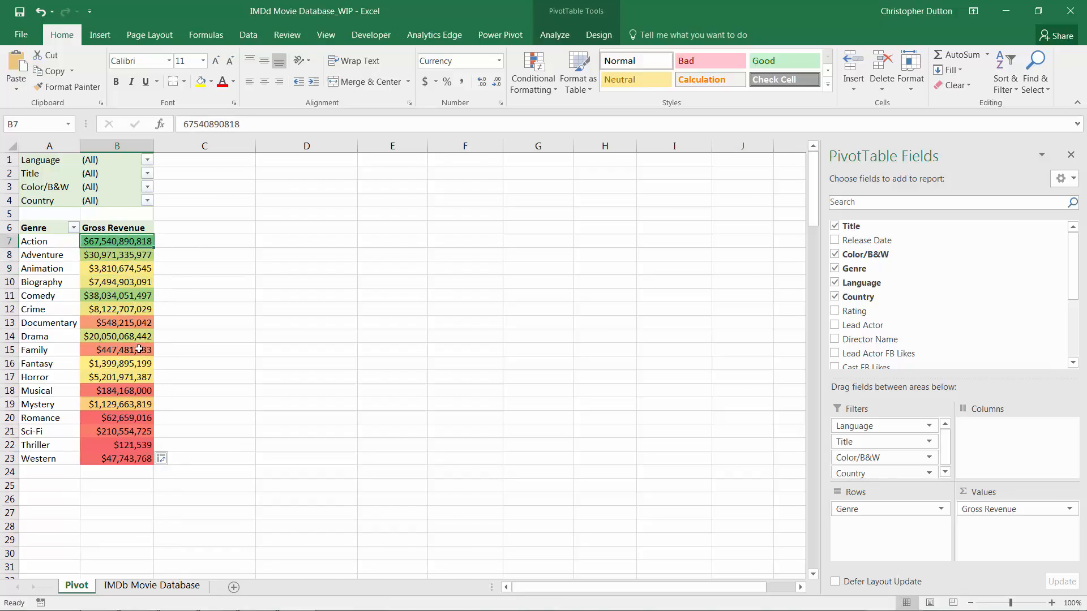
pyautogui.moveTo(131, 349)
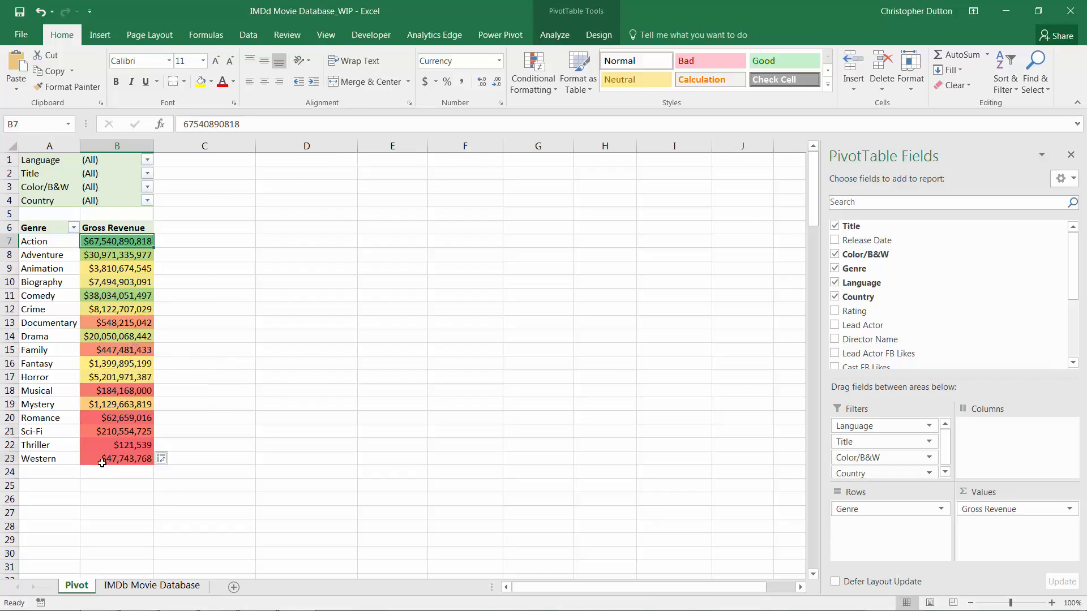
# - Replace the colour scale with a 3 Flags icon set and widen the Gross Revenue column to fit
pyautogui.click(532, 69)
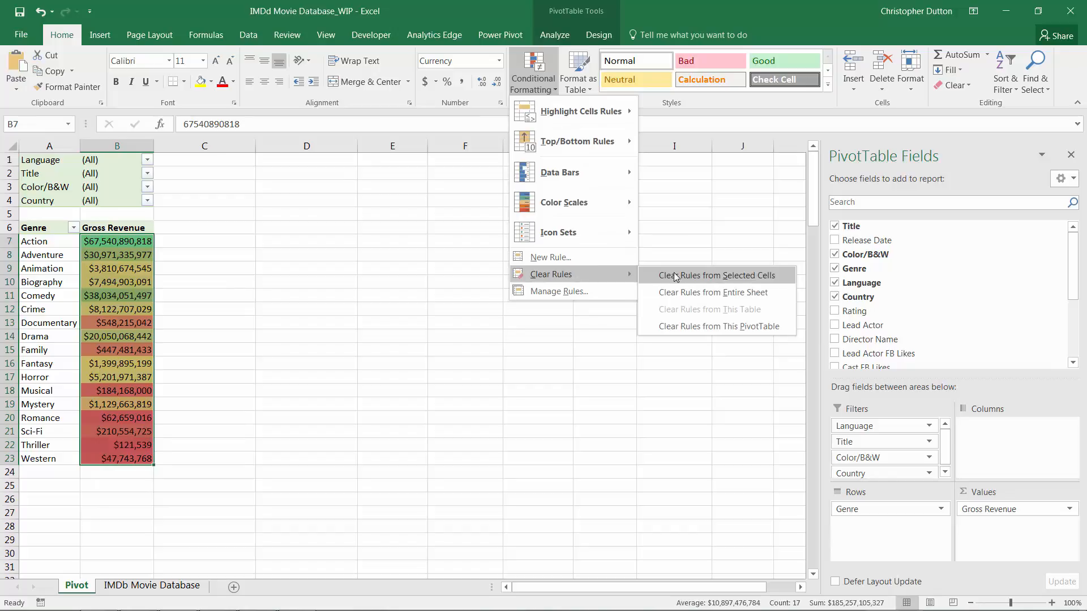
pyautogui.click(715, 276)
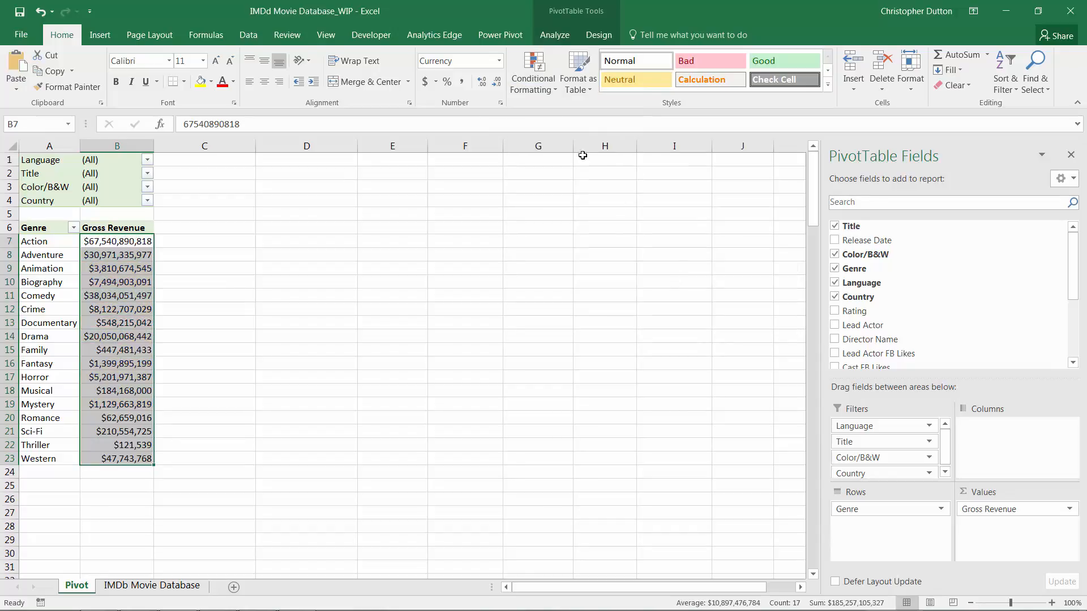
pyautogui.click(557, 232)
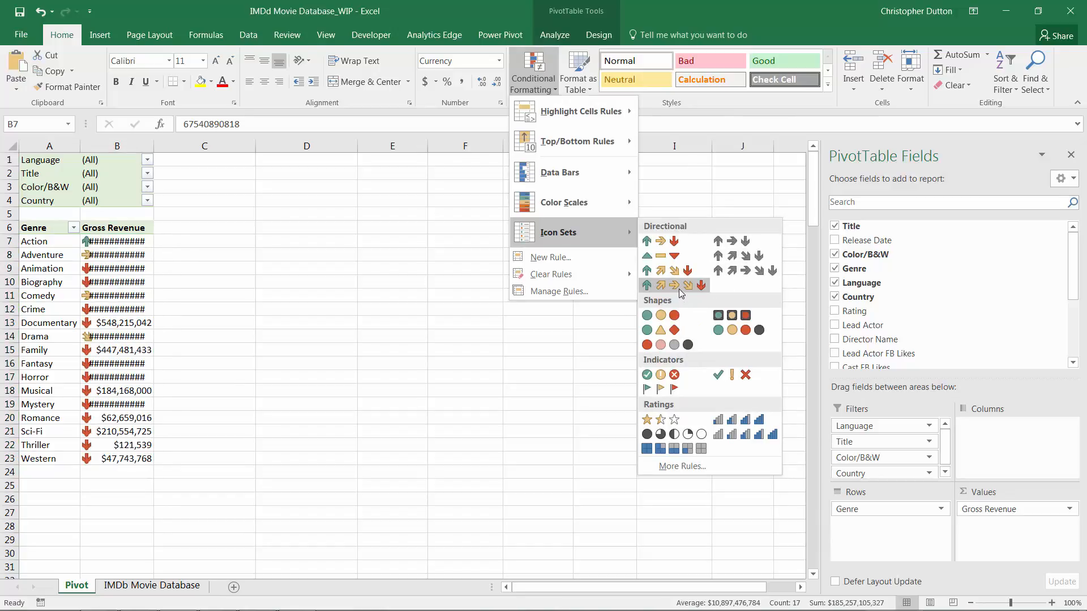
pyautogui.moveTo(674, 240)
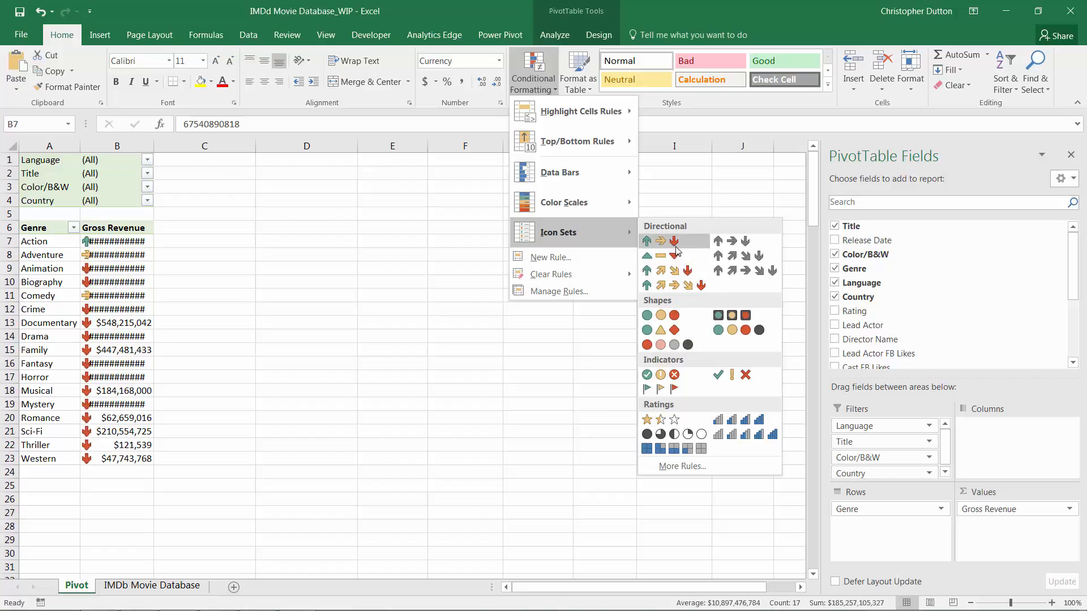
pyautogui.moveTo(660, 254)
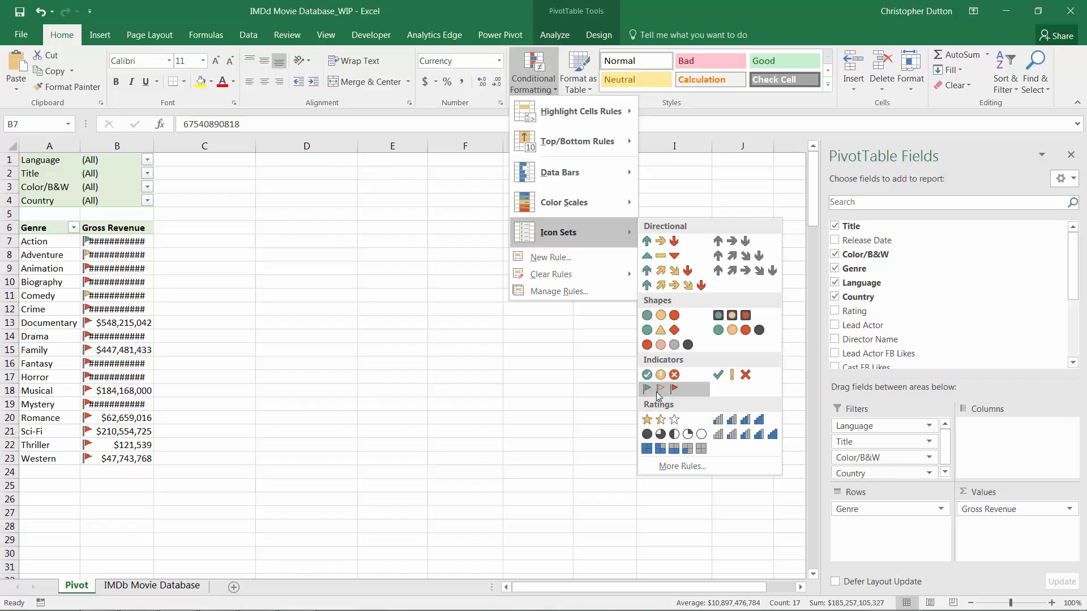
pyautogui.moveTo(677, 392)
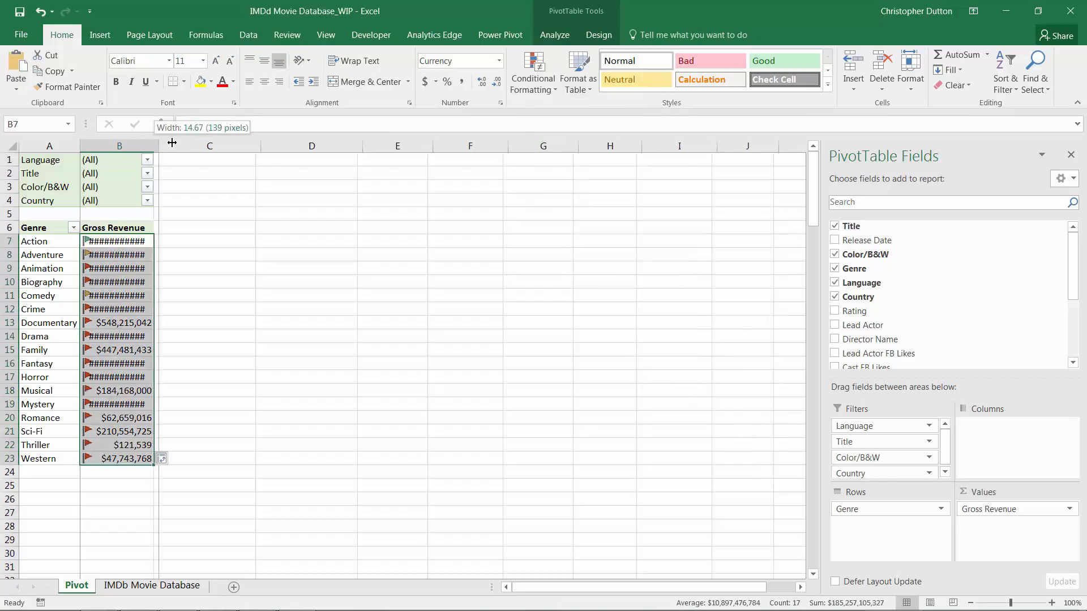
pyautogui.moveTo(172, 146); pyautogui.dragTo(179, 147)
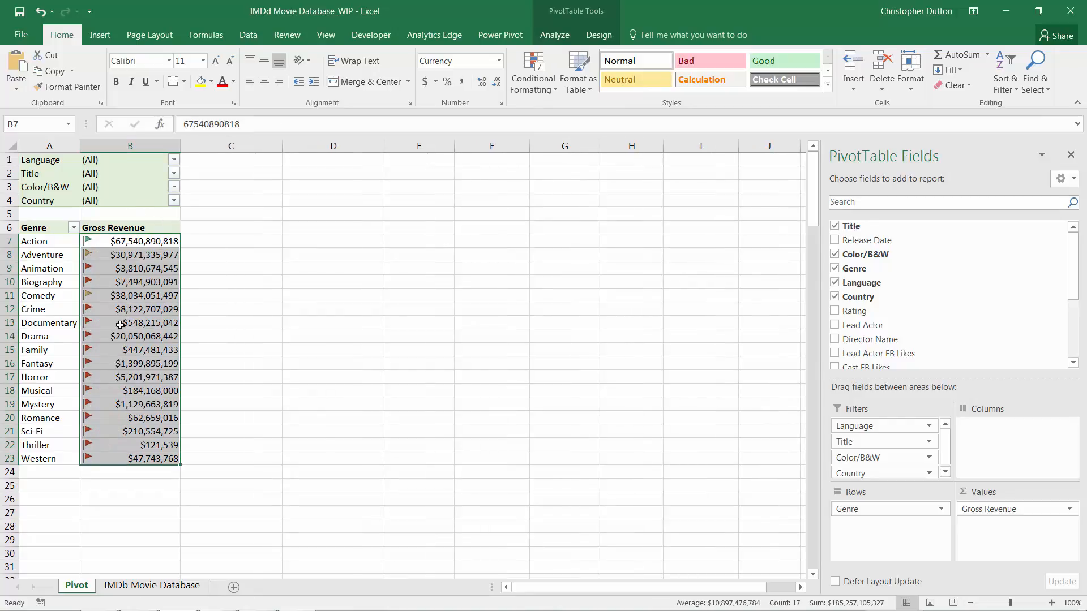
# - Review the flag icon set rule's 67 and 33 percent thresholds in the Rules Manager without changes
pyautogui.click(532, 72)
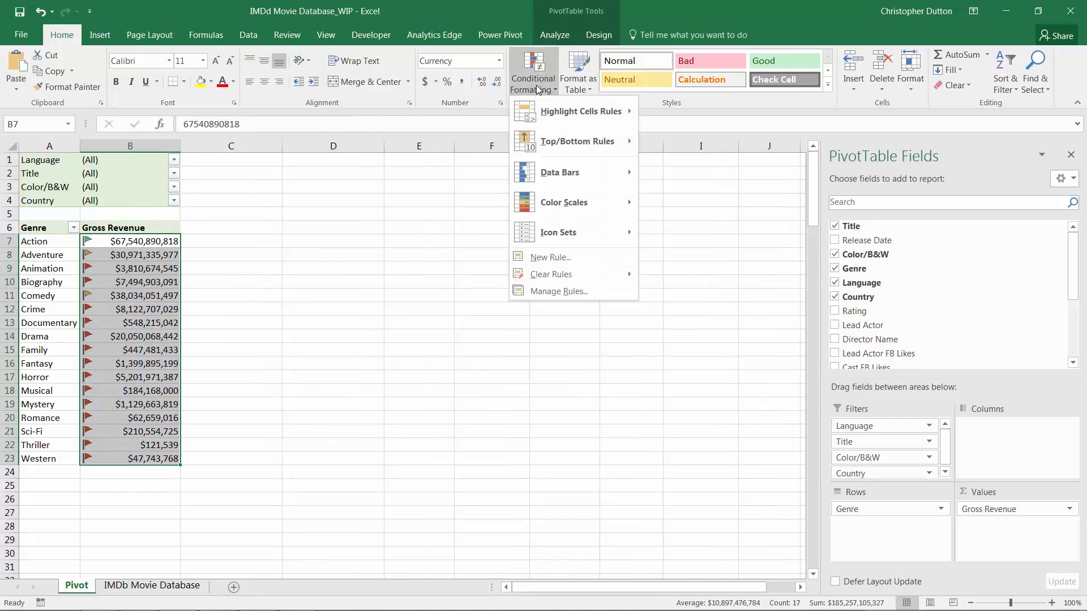
pyautogui.click(559, 291)
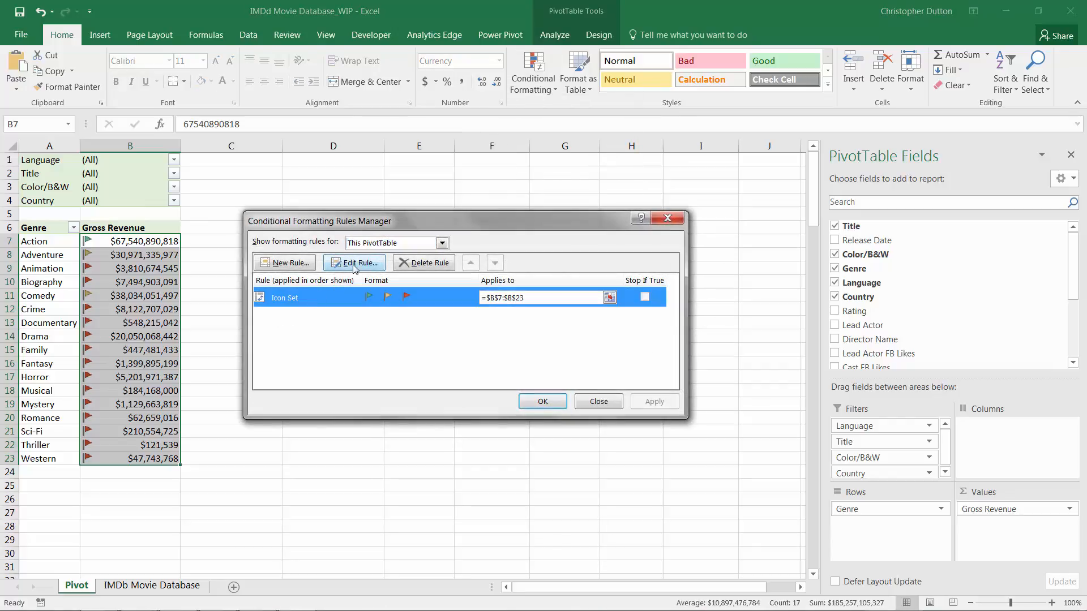
pyautogui.click(354, 261)
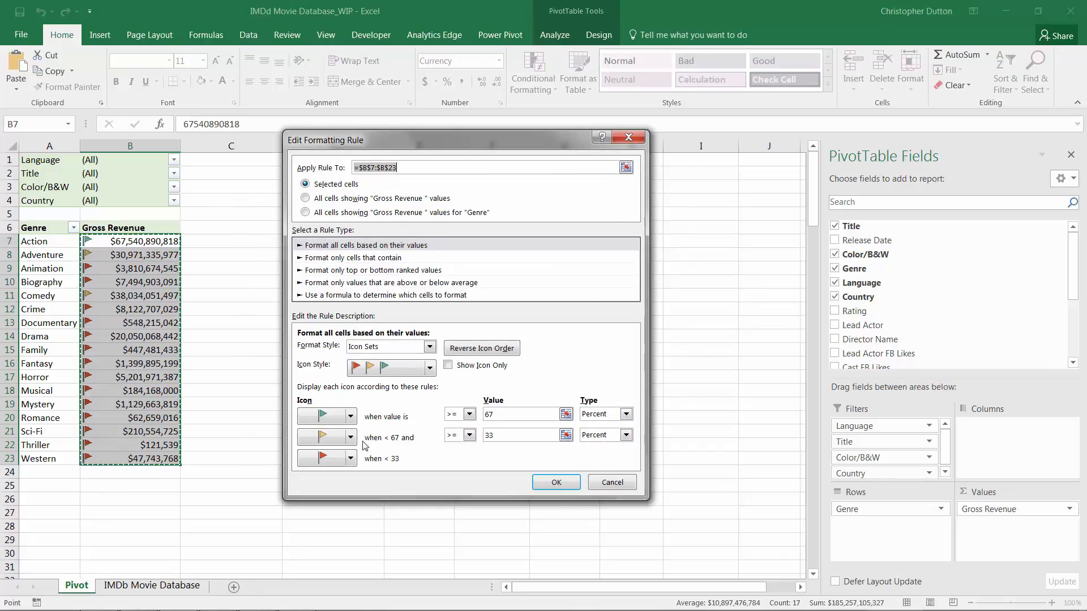
pyautogui.moveTo(326, 437)
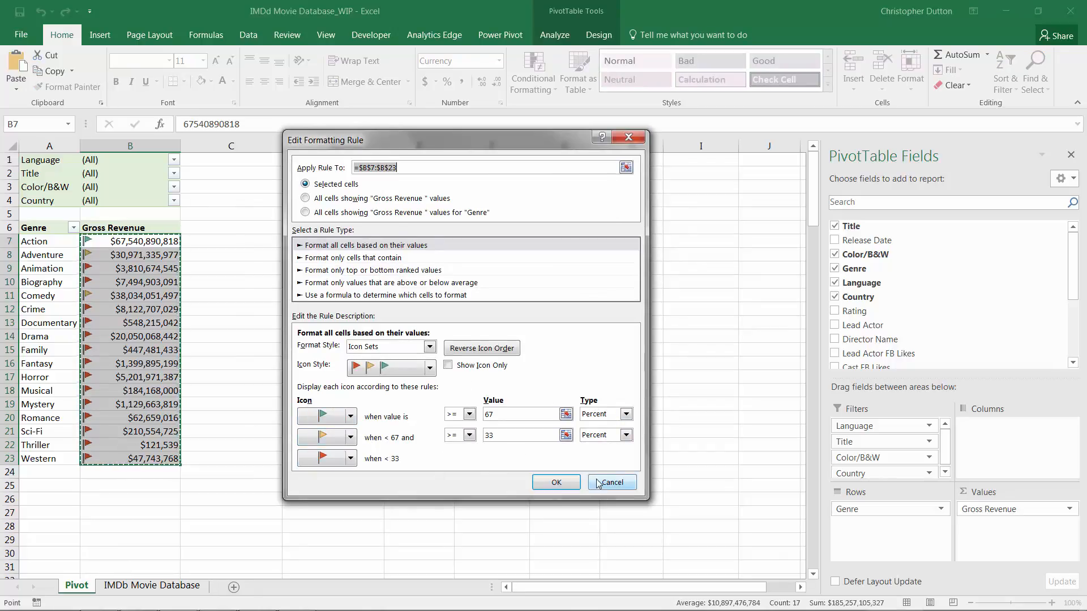
pyautogui.click(610, 482)
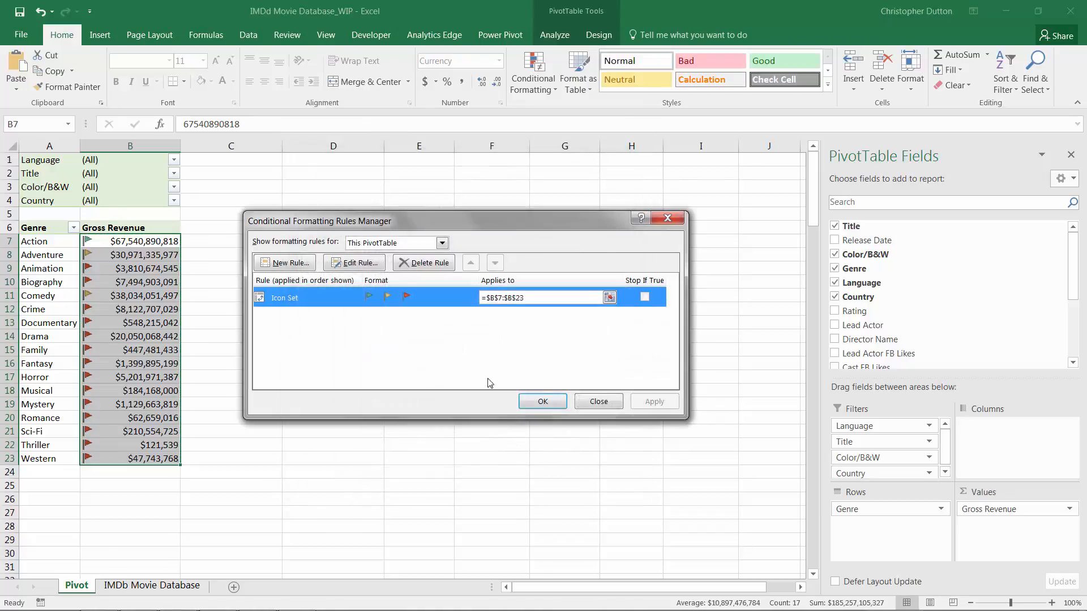